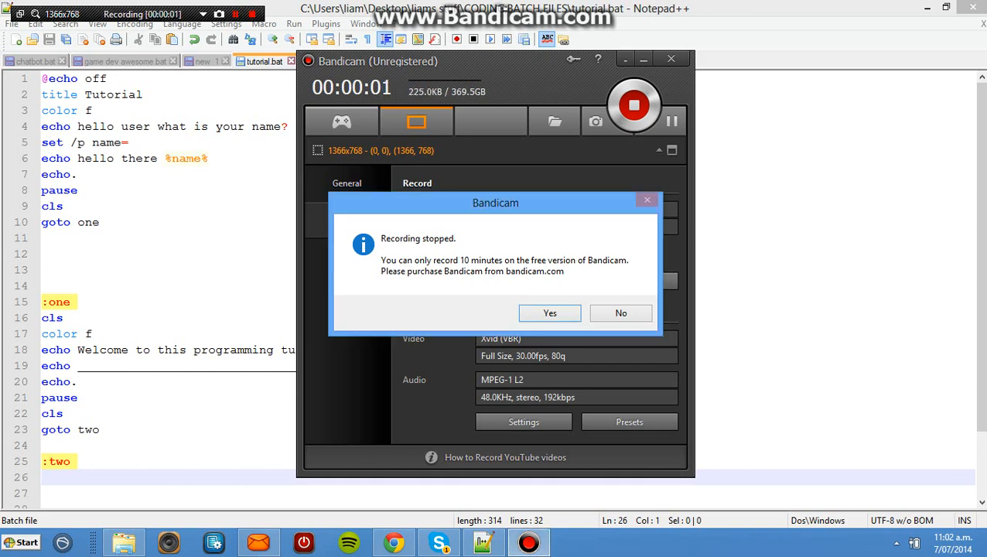
Step: Begin the prompt line under :two with 'echo where do you want to go?'
click(551, 312)
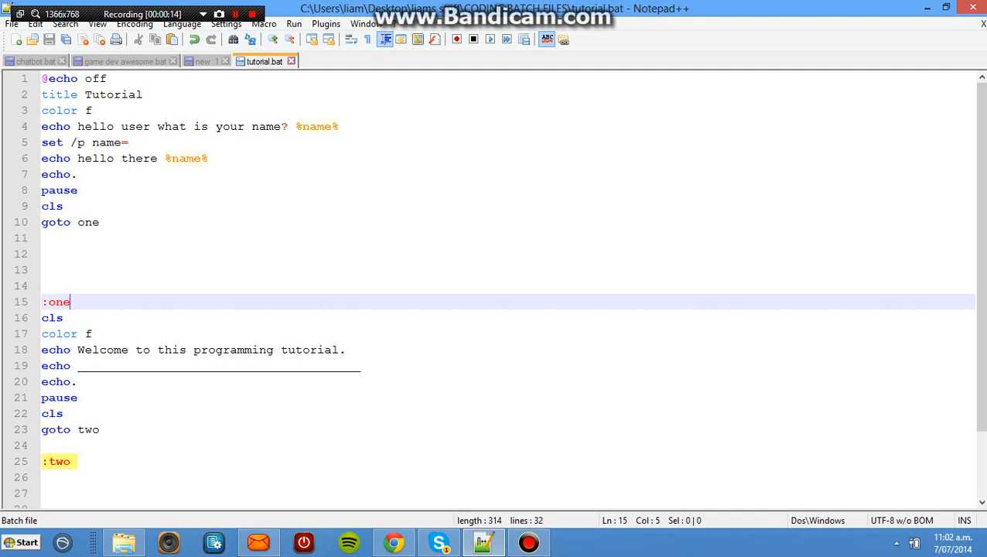
scroll(down, 3)
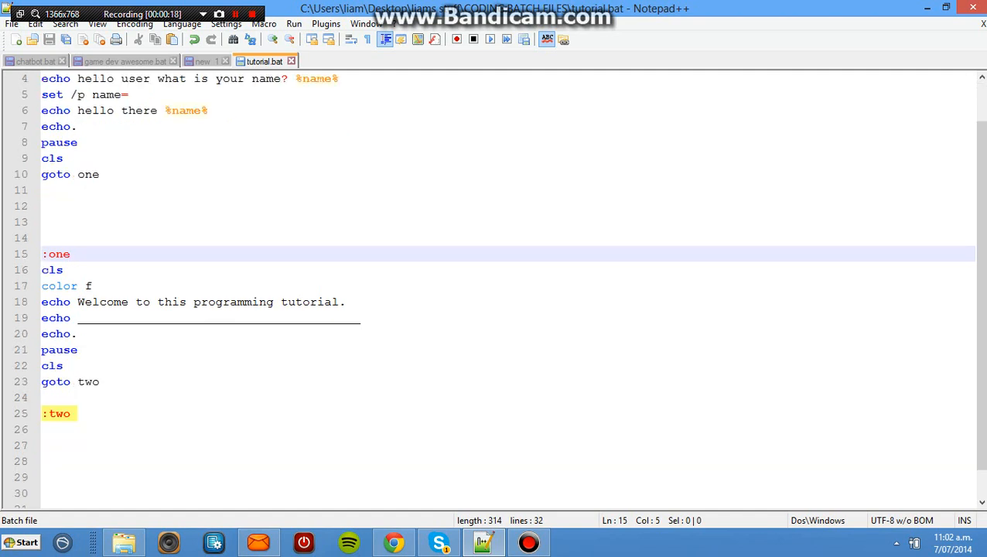
click(52, 366)
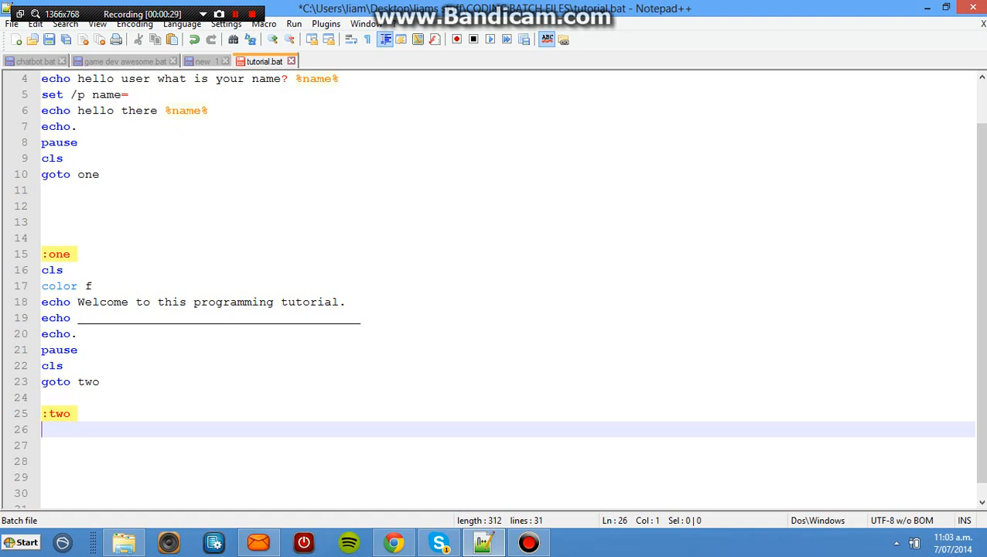
text(echo)
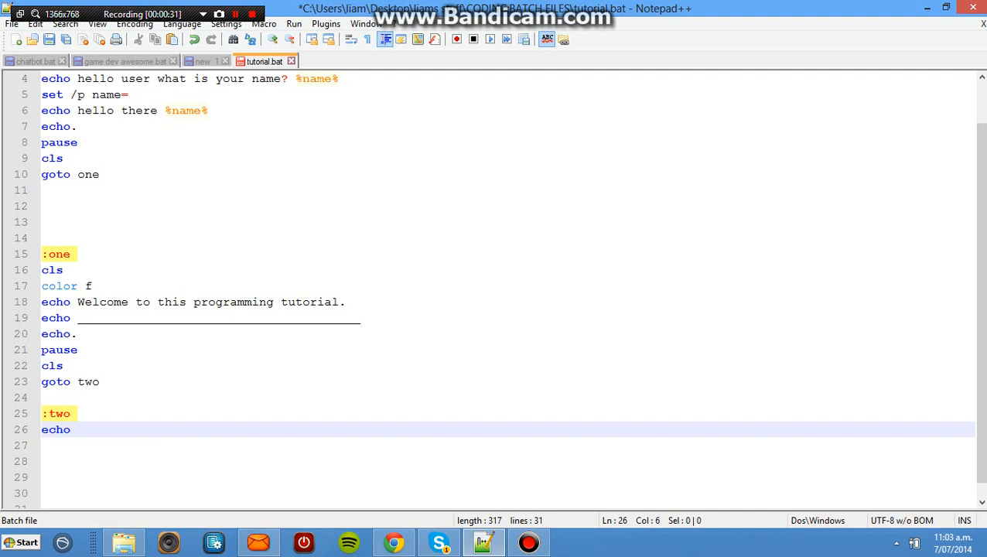
text(where do you wan)
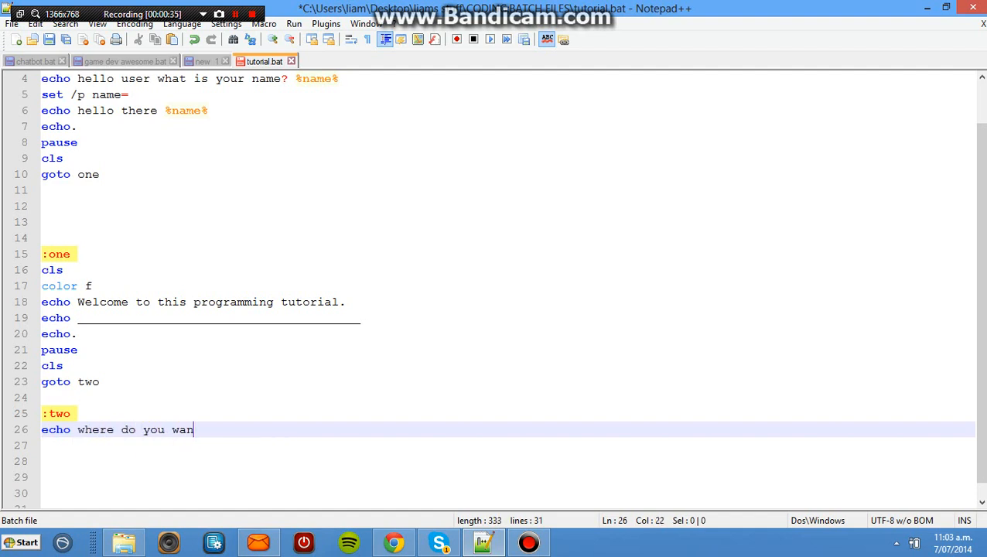
text(t to go?)
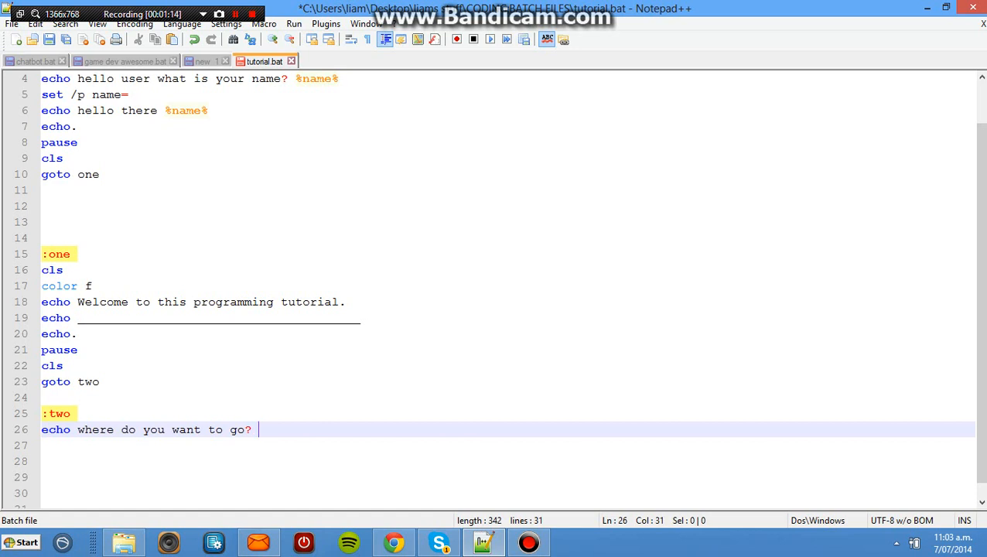
click(235, 14)
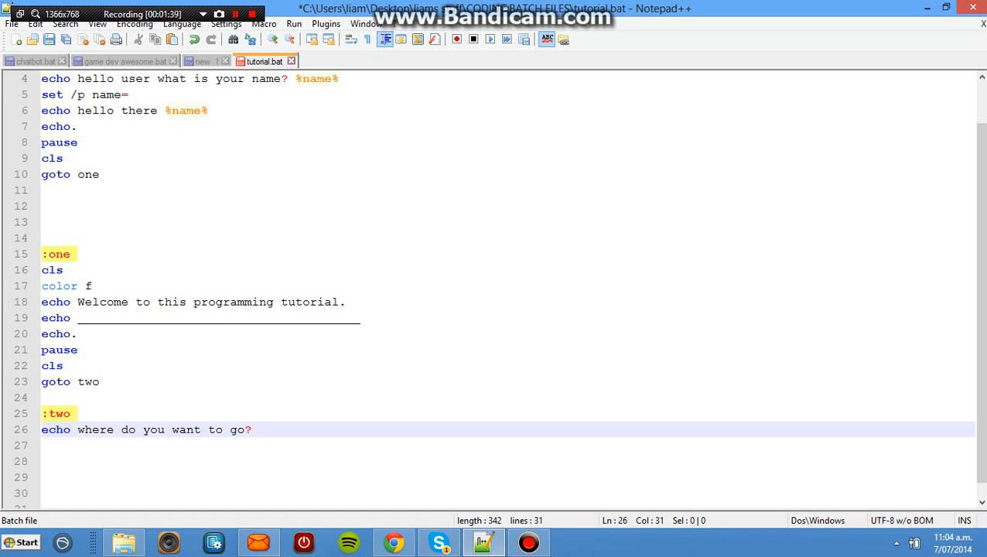
Step: Finish the prompt with 'c64 or c#', correcting a mistyped c++, and end the line
text(c64)
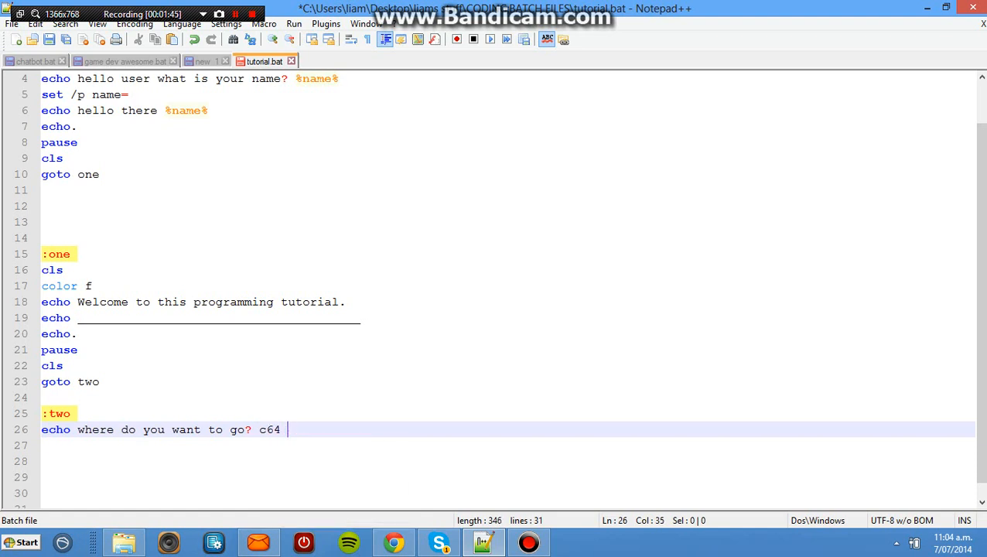
key(Backspace)
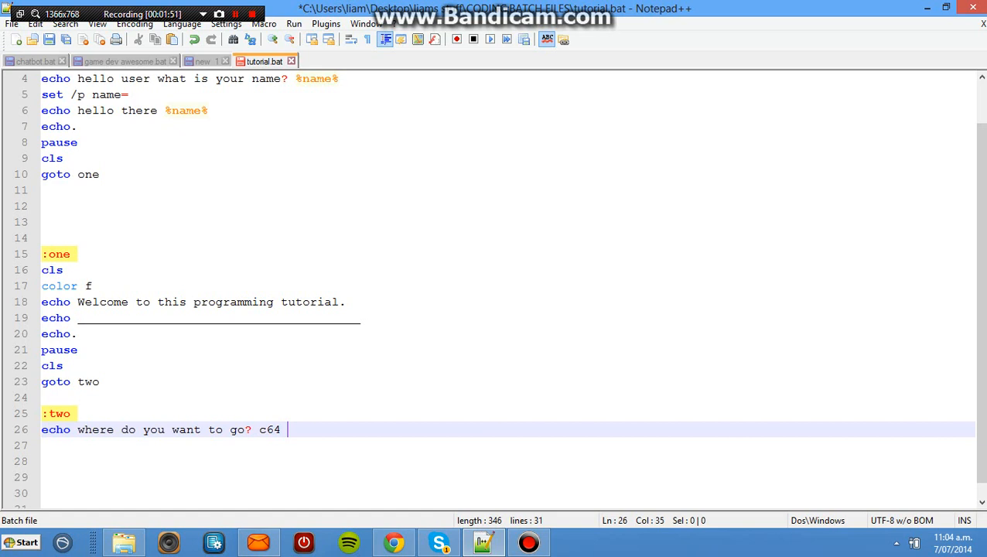
text(or)
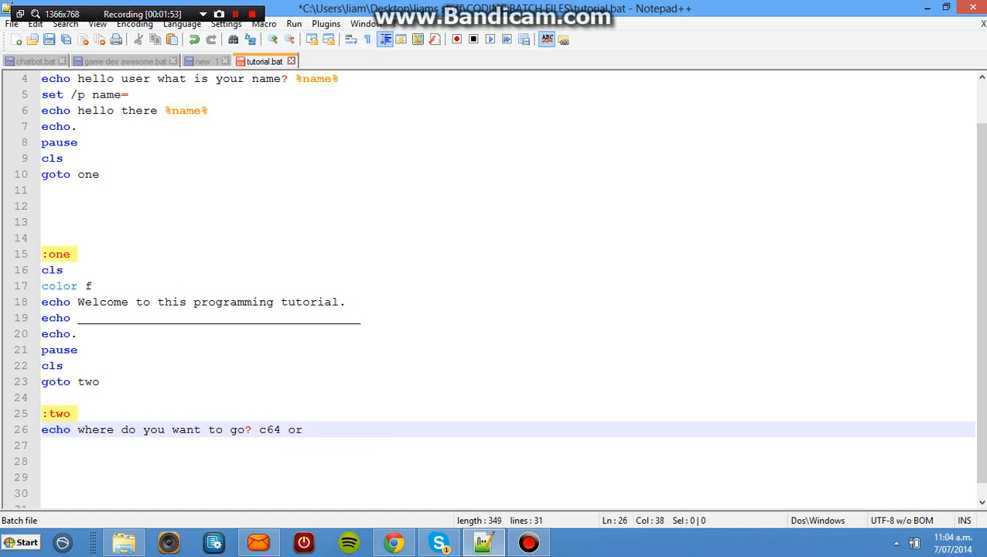
text(c)
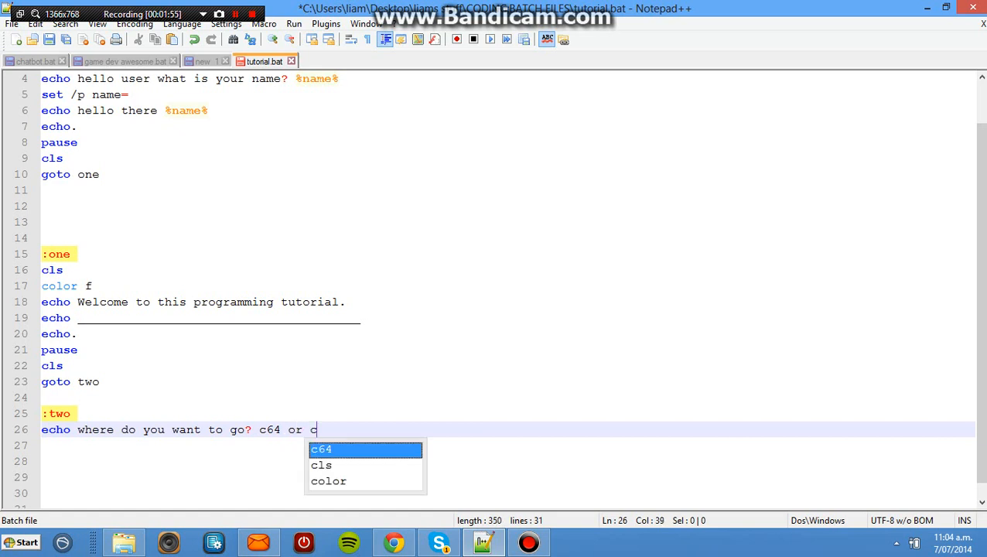
text(++)
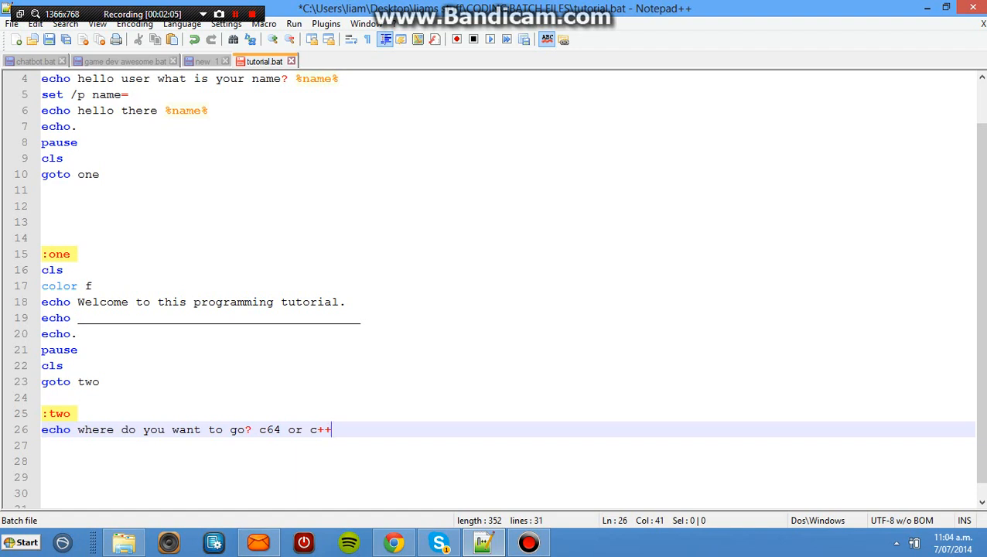
key(BackSpace)
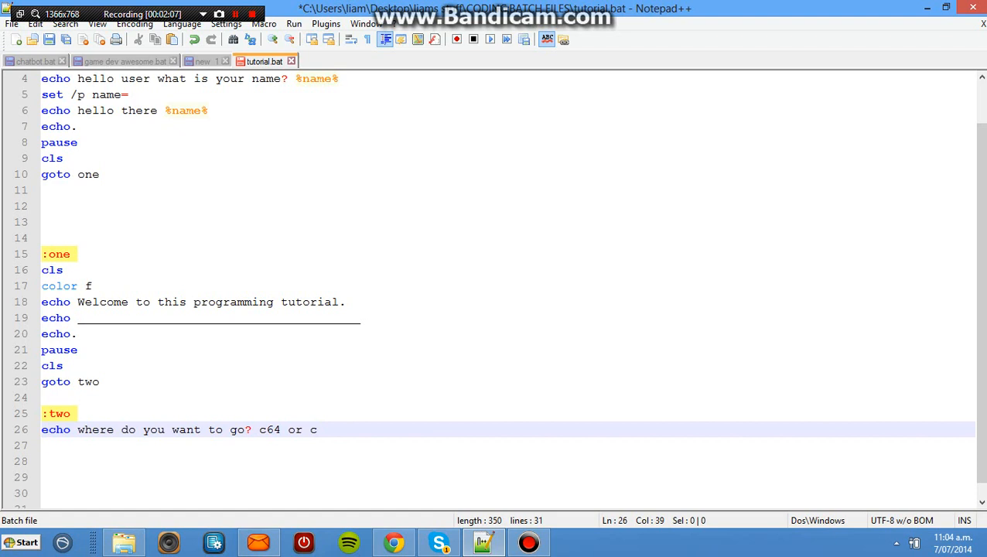
text(#)
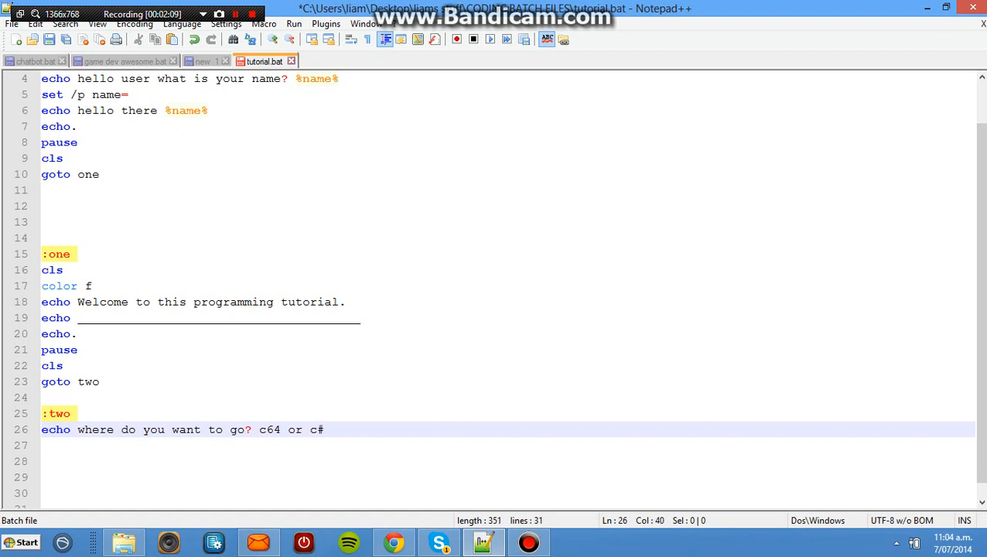
text(#)
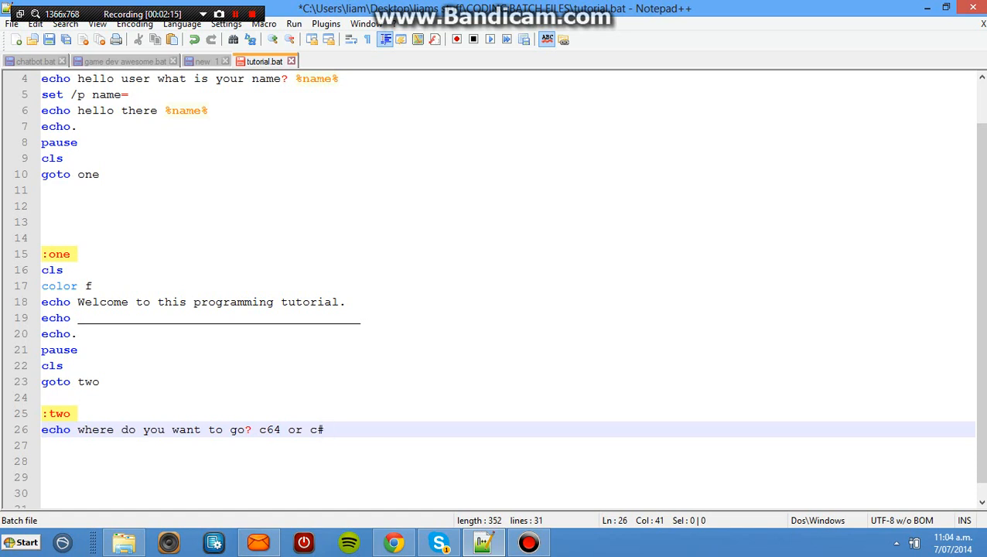
key(Enter)
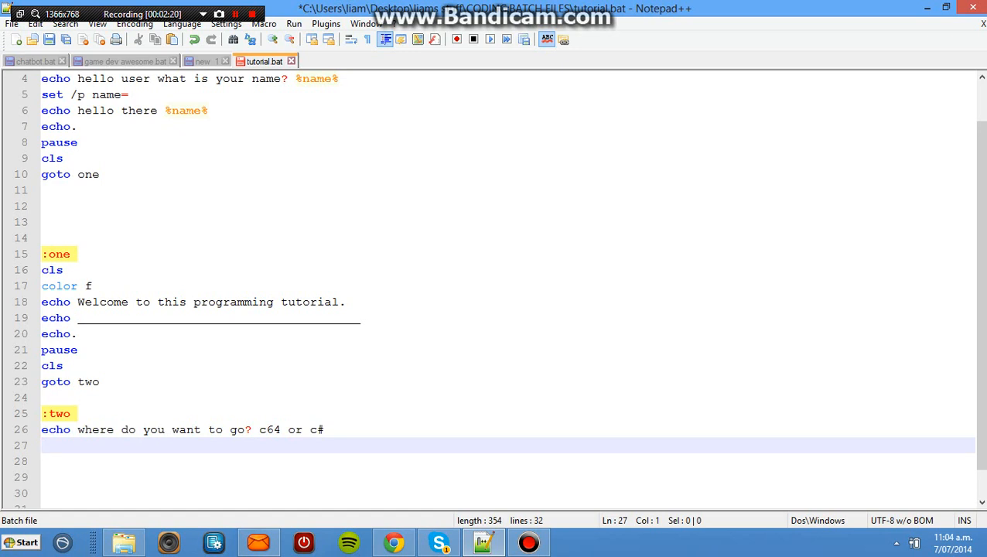
Step: Start a 'set /p' input line, checking the Tashire script, and discard the name 'ans'
click(201, 62)
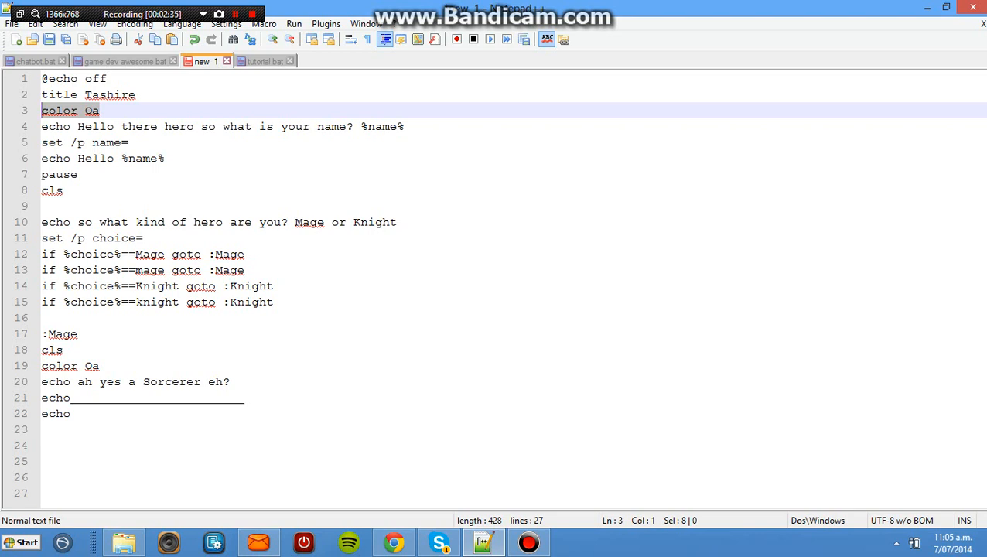
double_click(114, 238)
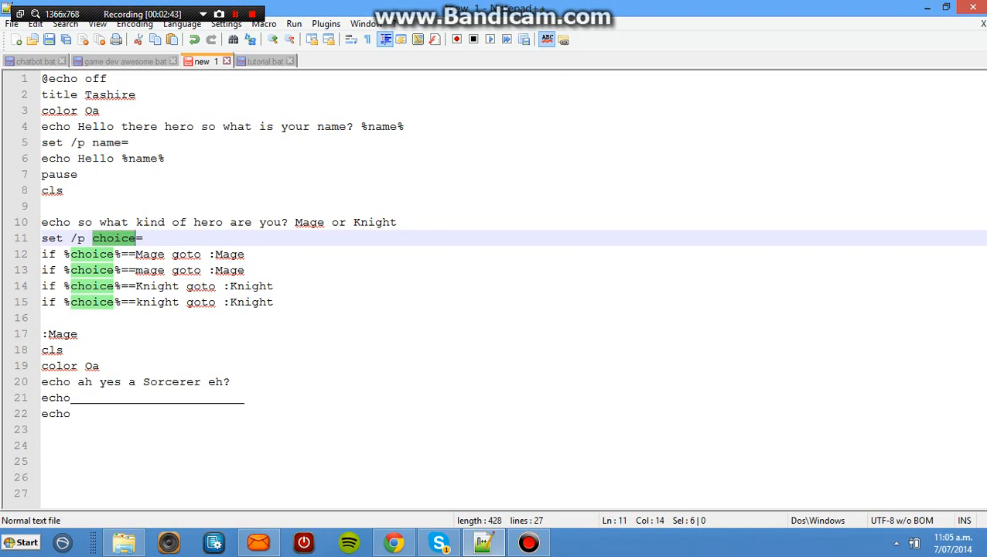
click(265, 62)
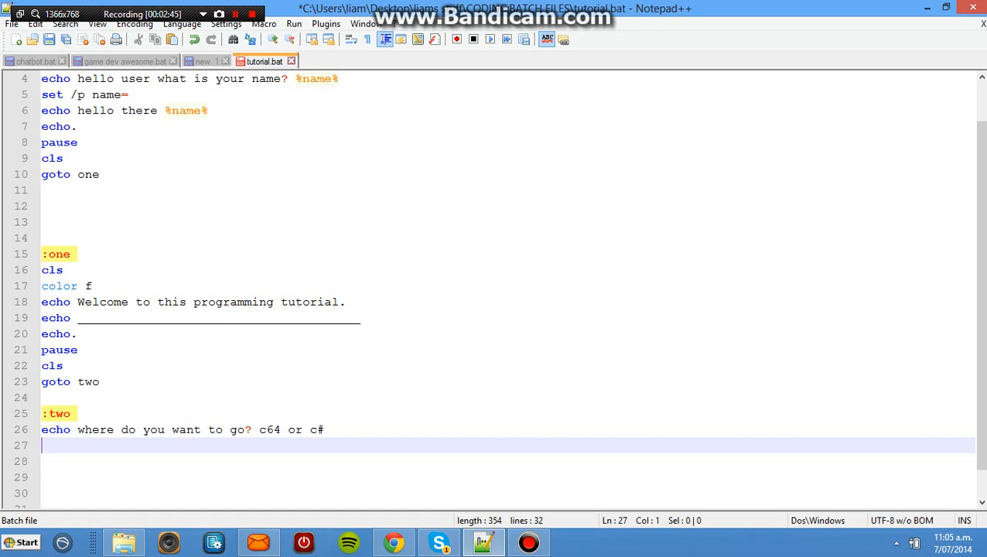
text(set /p)
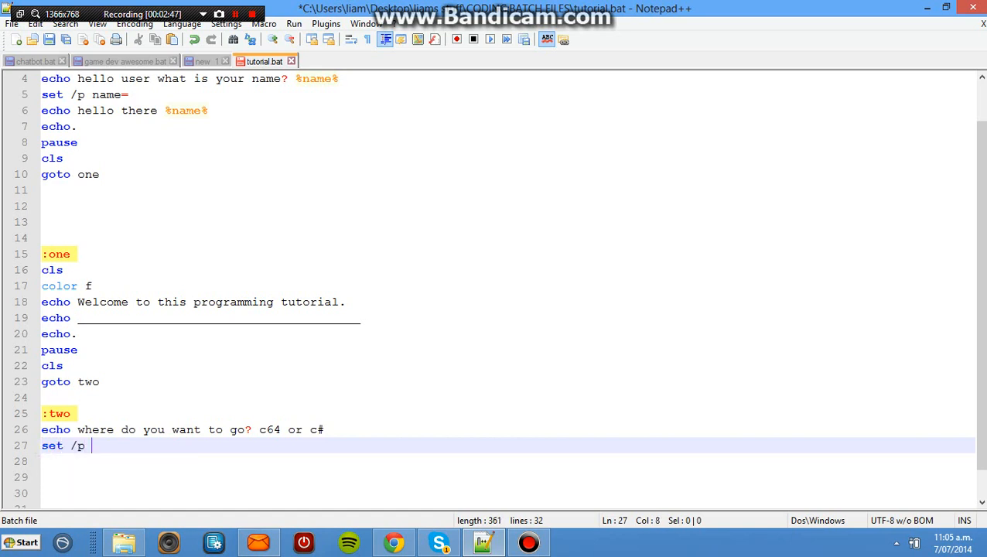
text(ans)
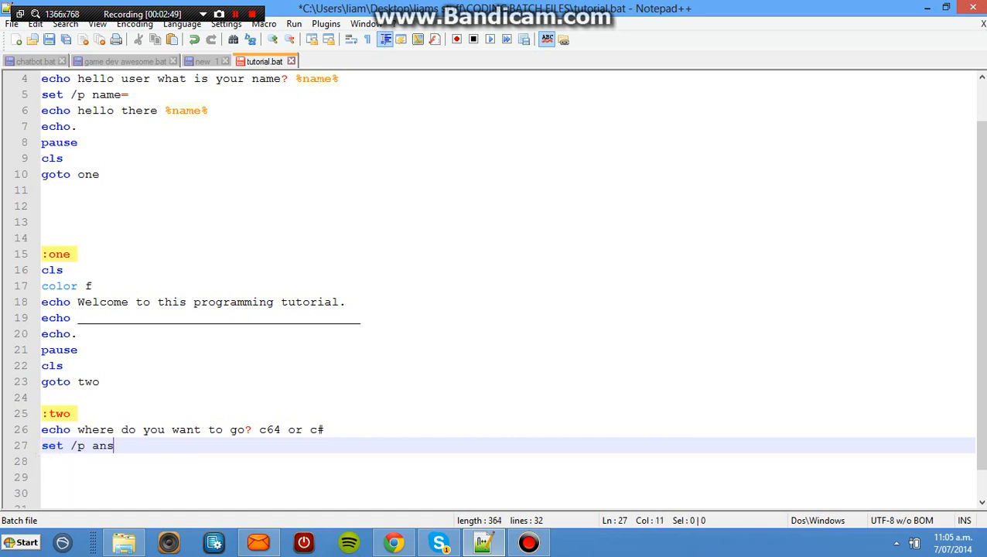
key(Backspace)
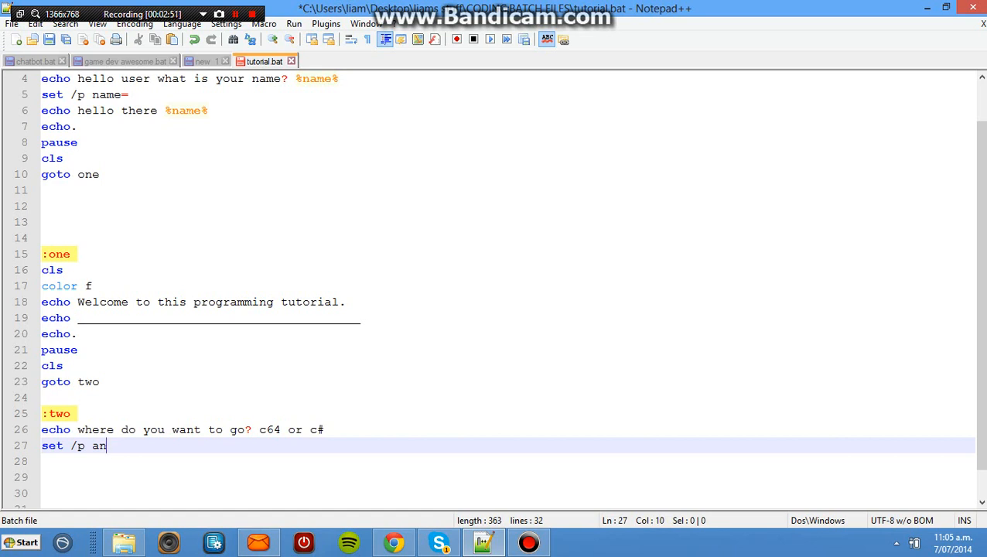
key(BackSpace)
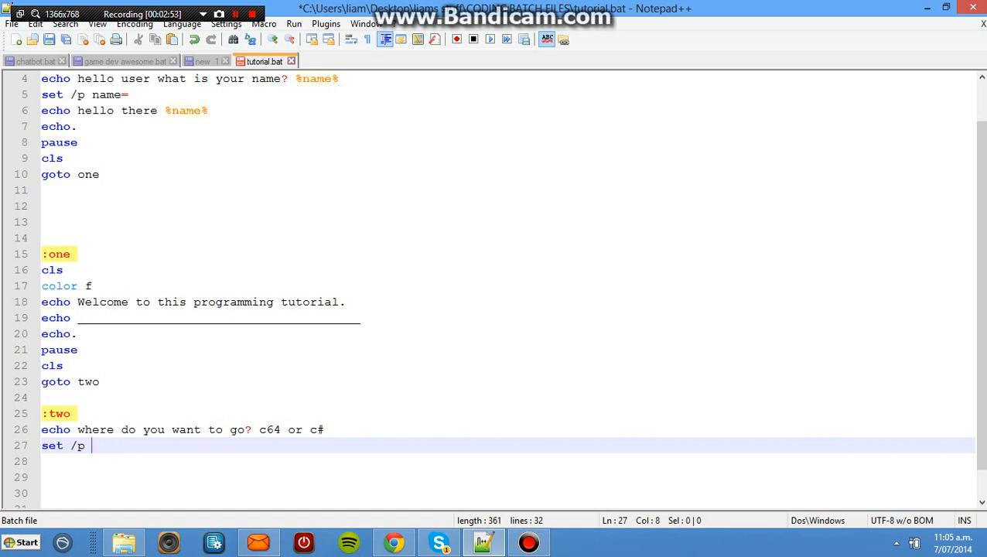
Step: Complete the line as 'set /p Choice=' after confirming the variable name in the reference script
click(201, 62)
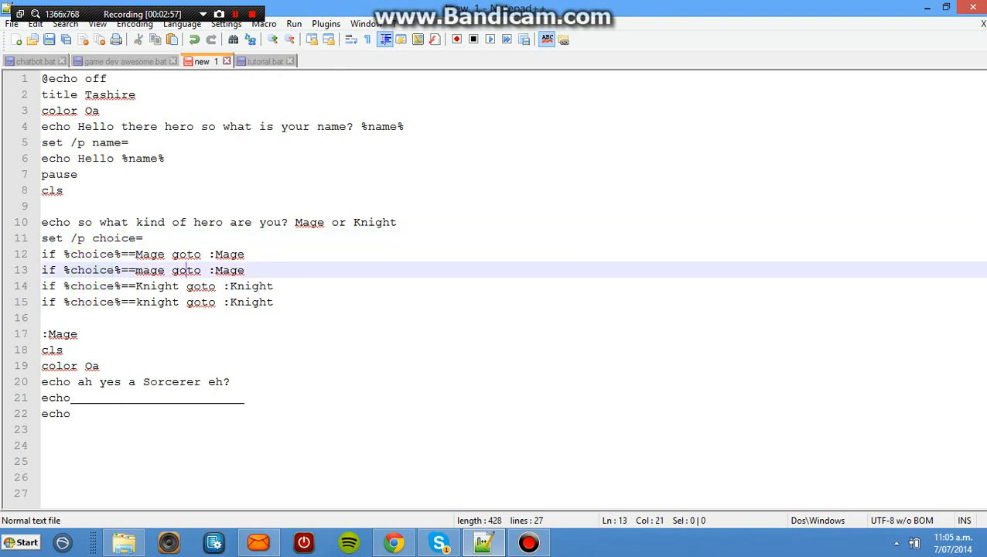
click(265, 62)
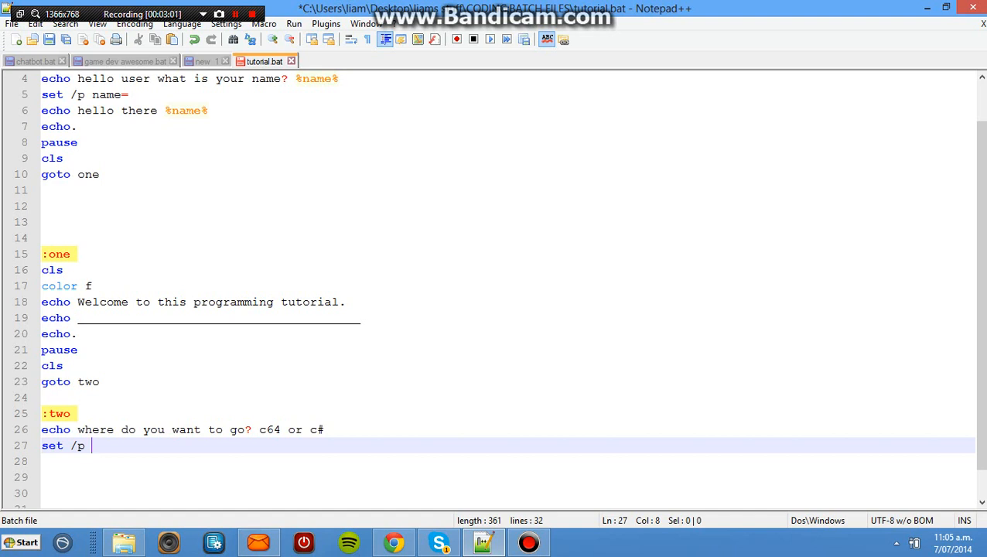
text(Ch)
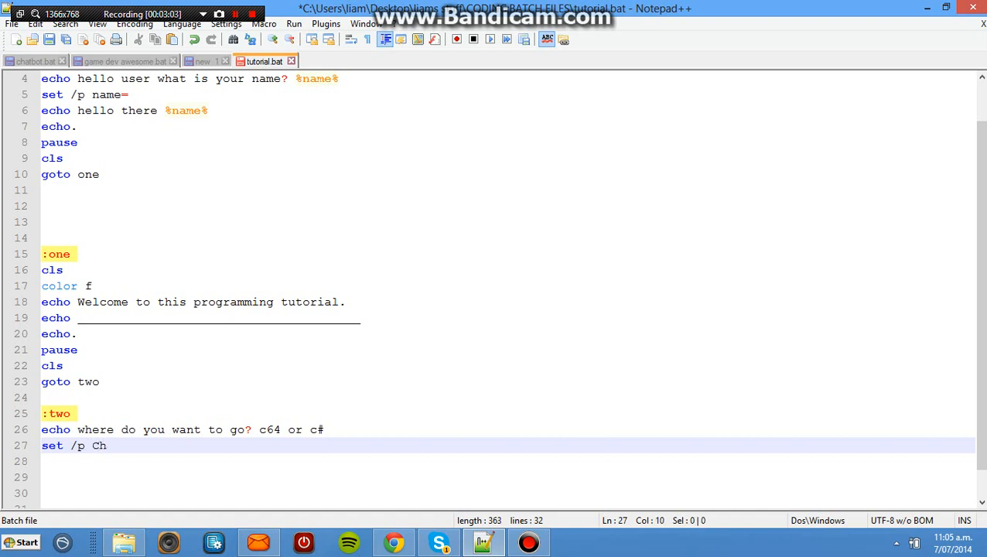
text(oice)
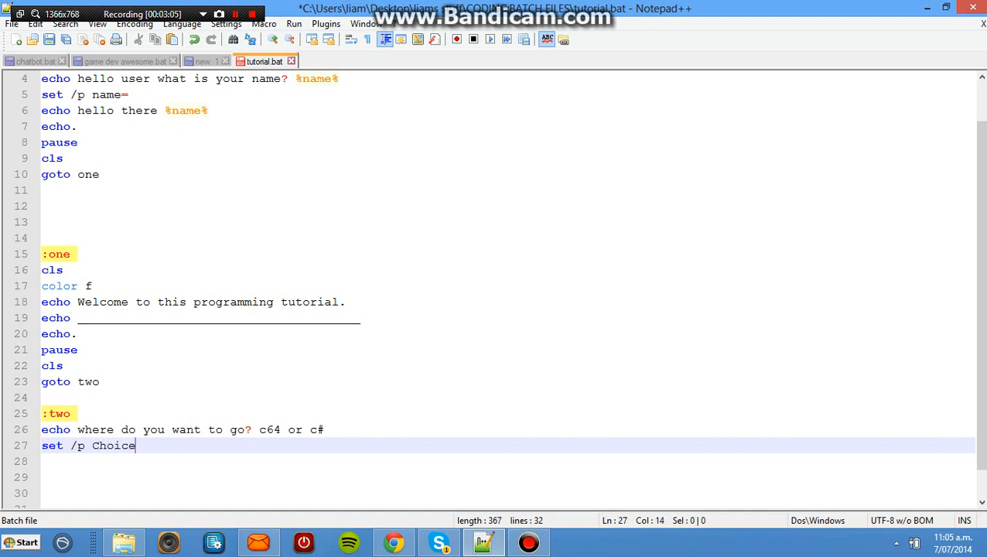
key(enter)
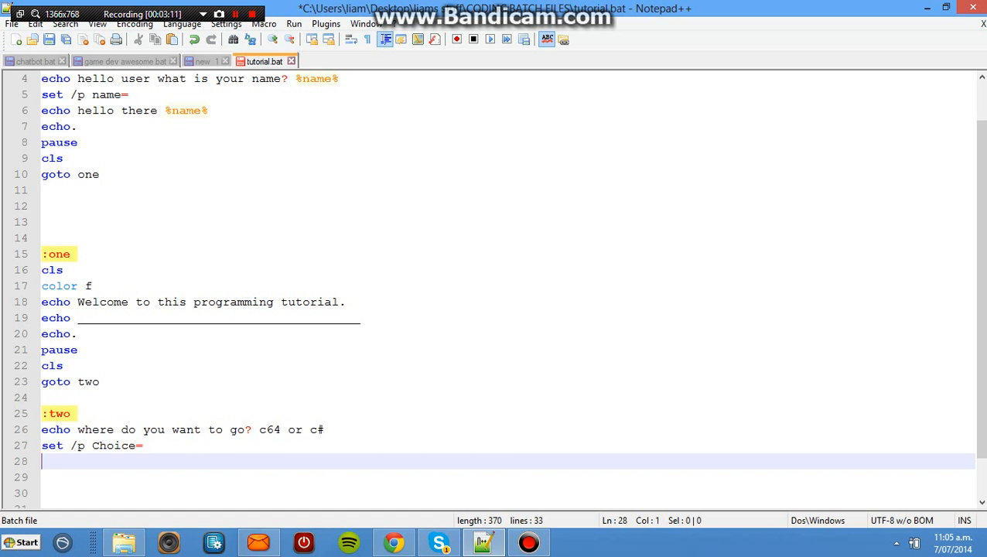
Step: Write the condition 'if %Choice%==', checking the hero script for if syntax
text(if %c)
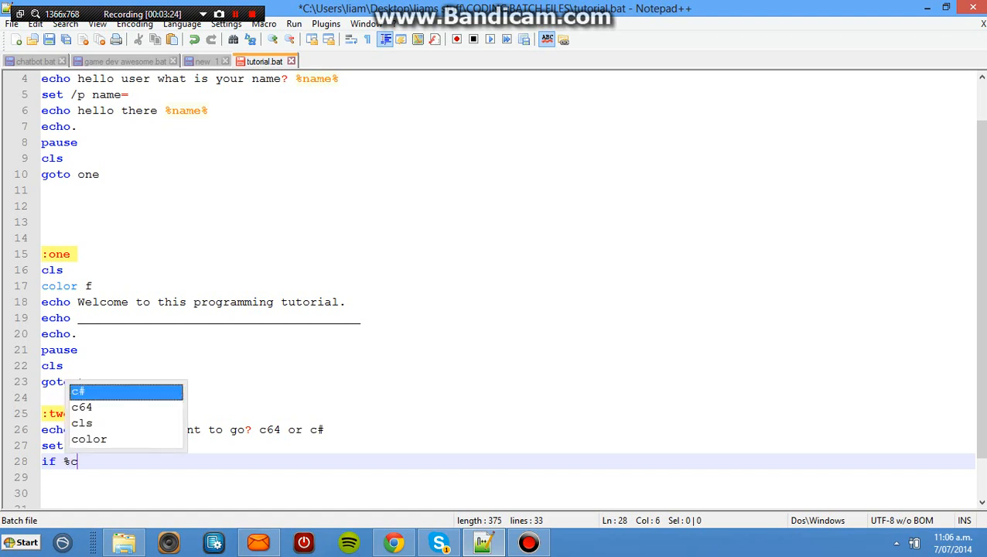
key(down)
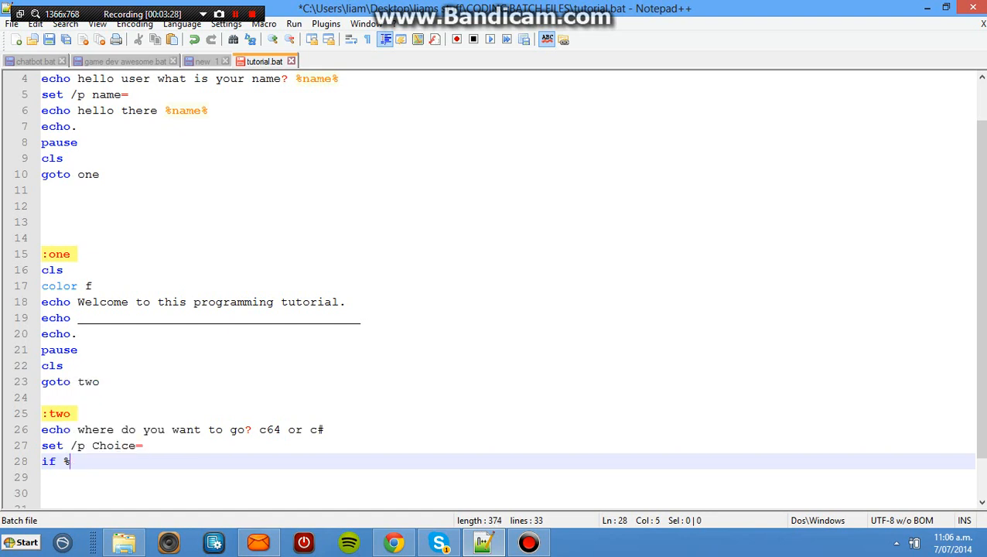
text(Choice%)
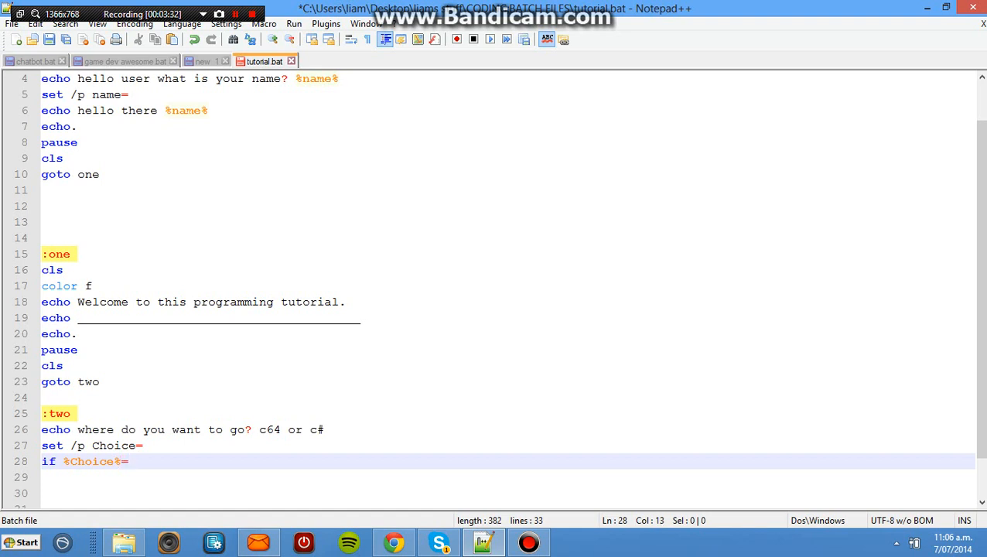
text(=)
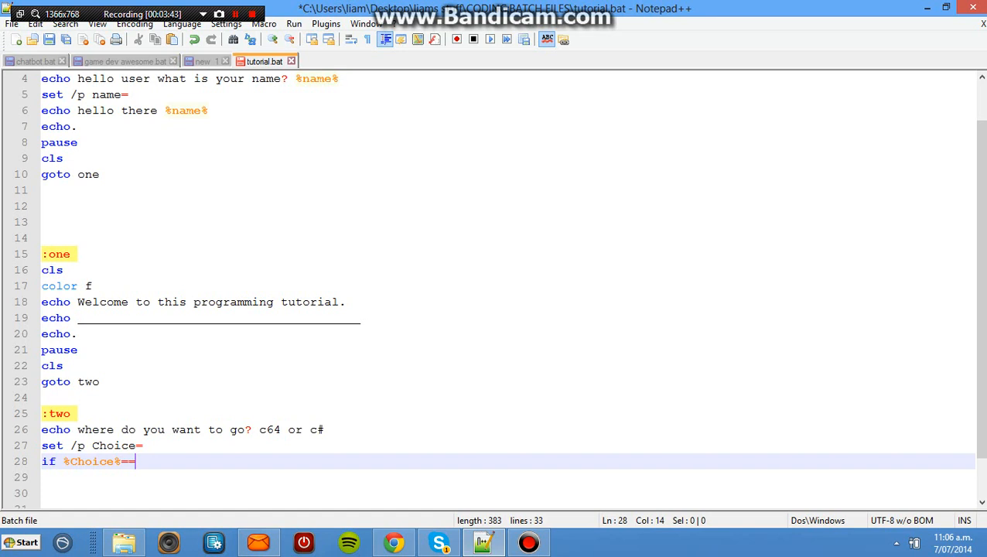
click(201, 62)
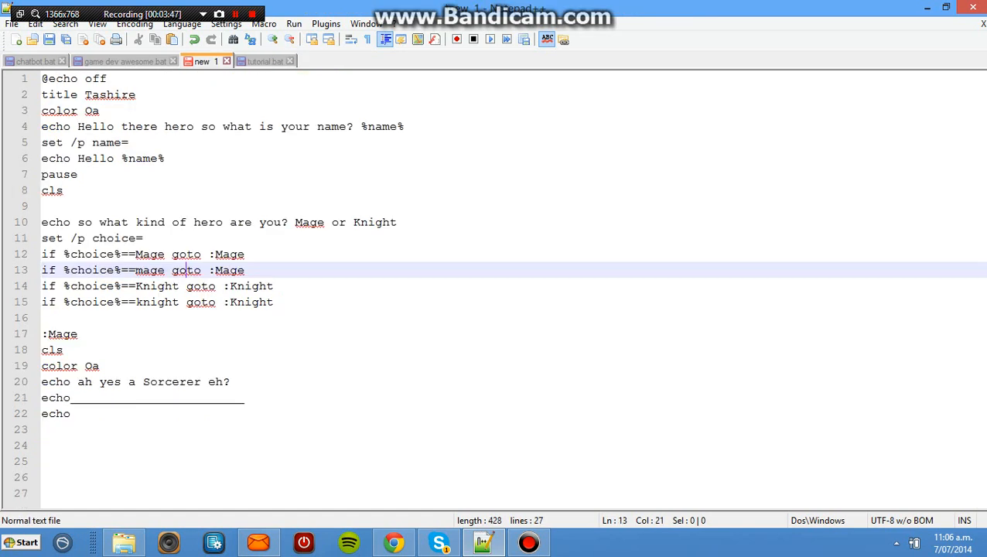
click(265, 62)
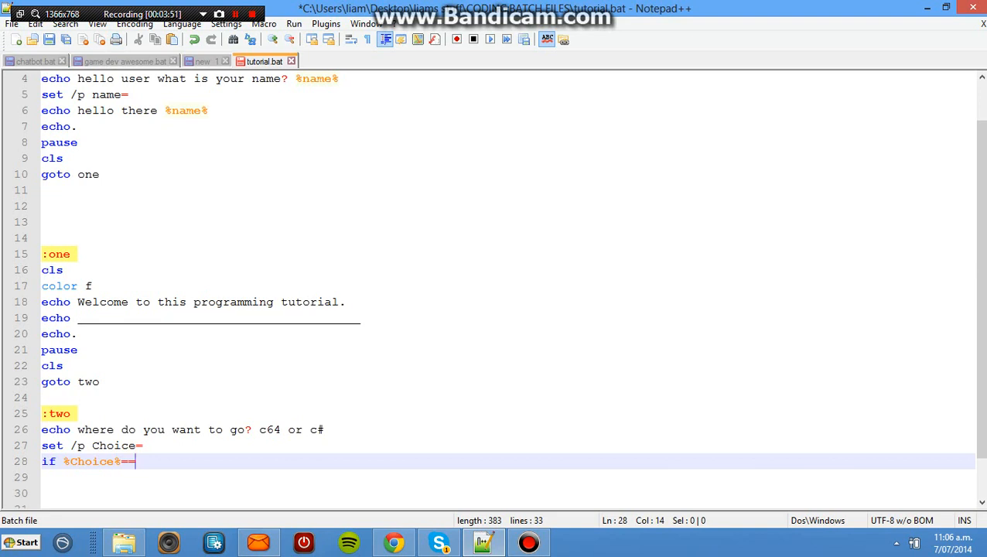
Step: Finish the branch as 'if %Choice%==c64 goto three' and begin the next if line
text(c64 goto)
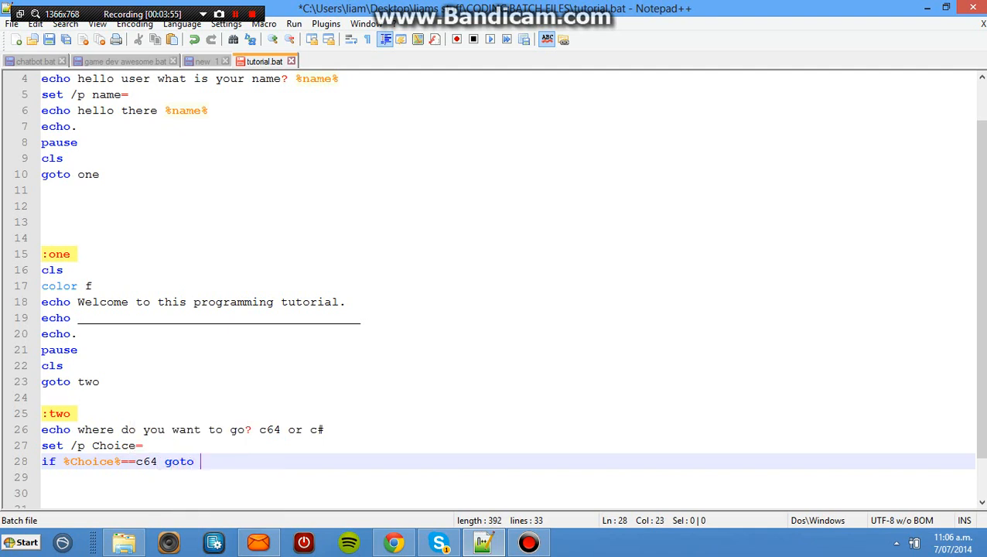
text(c)
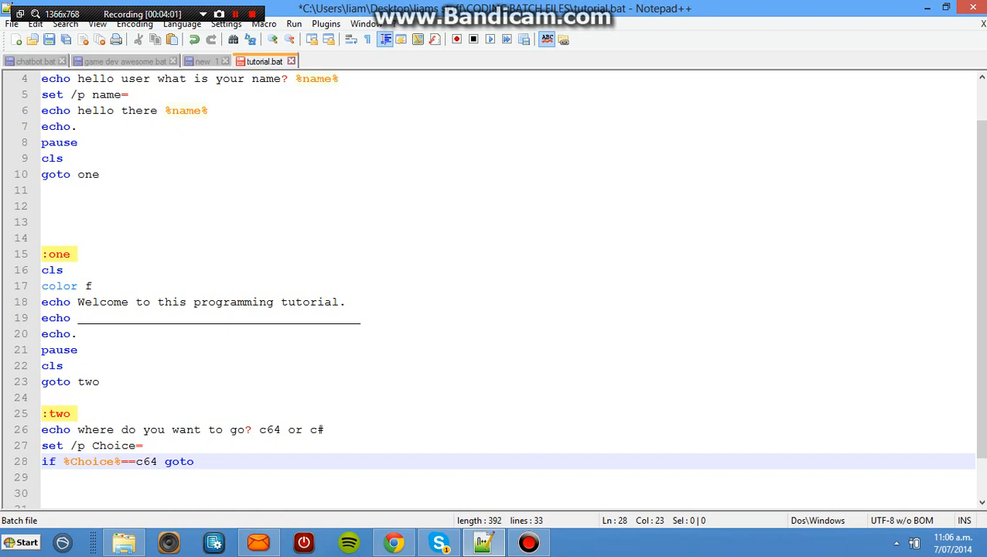
text(three)
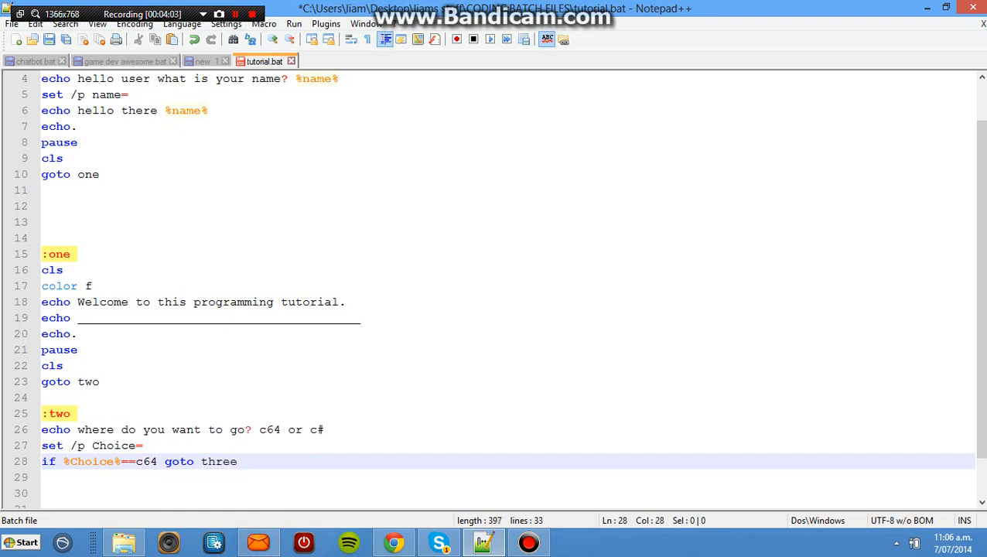
text(if)
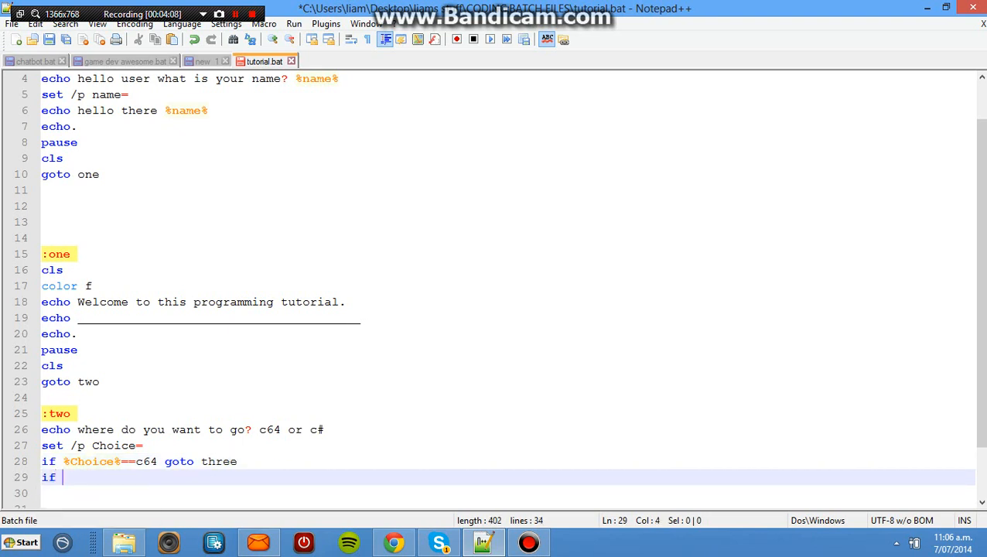
Step: Write the second condition 'if %Choice%==c' leading toward the c# branch
text(%)
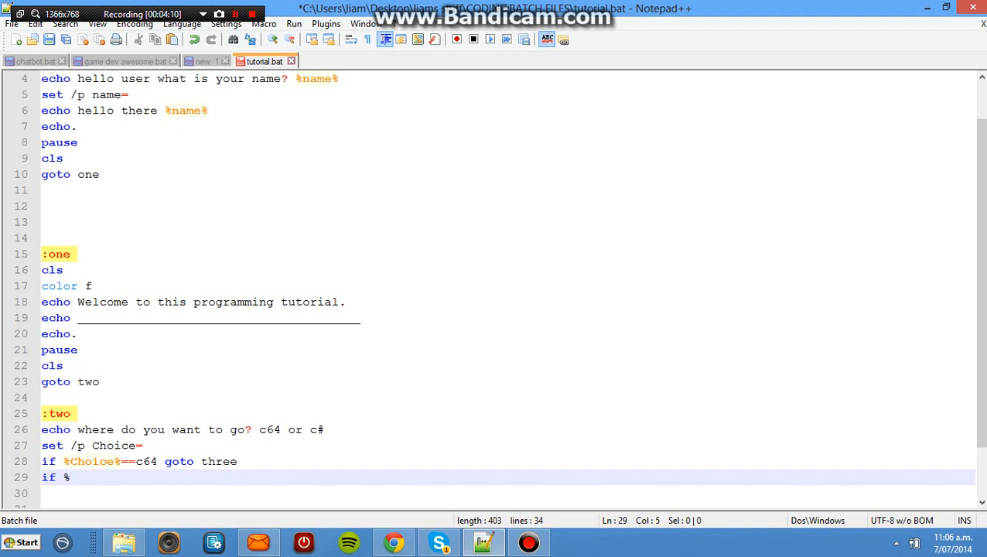
text(Choice)
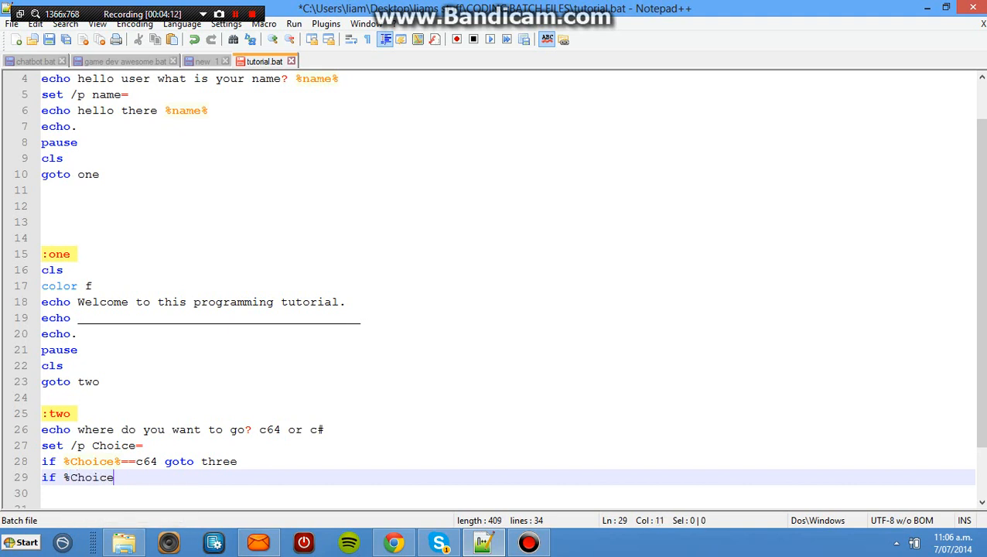
text(%)
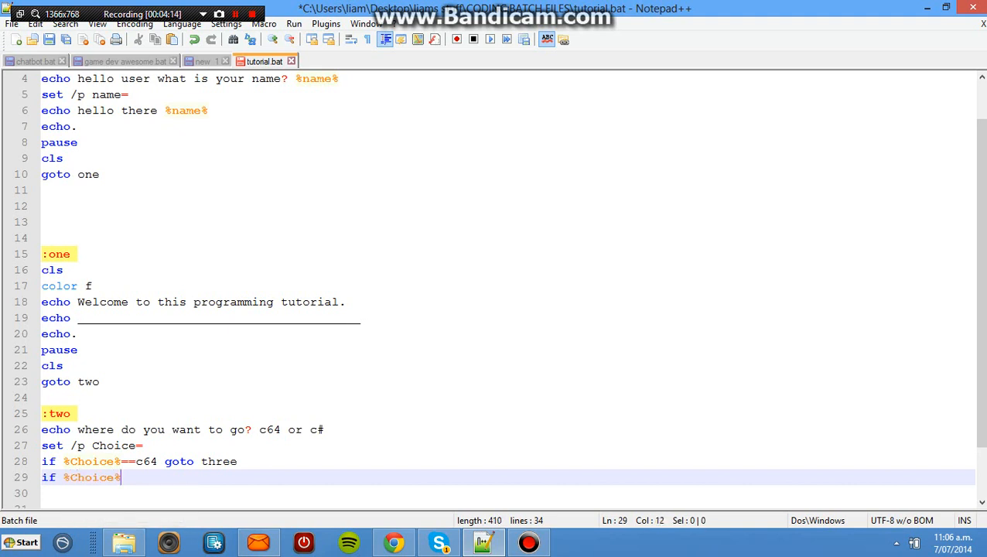
text(==)
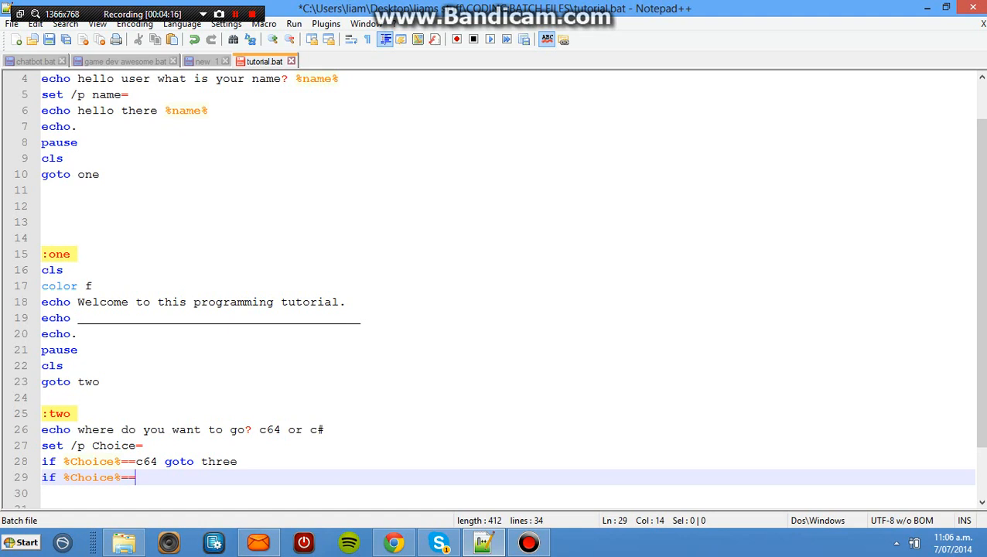
text(c# goto four)
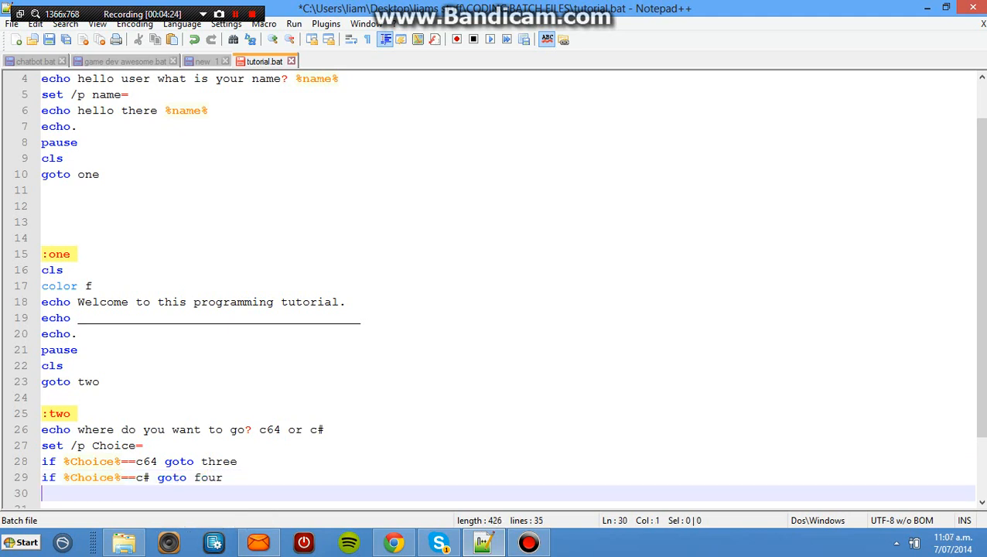
Step: Confirm the goto syntax in the hero script and add blank lines below the c# goto four branch
scroll(down, 3)
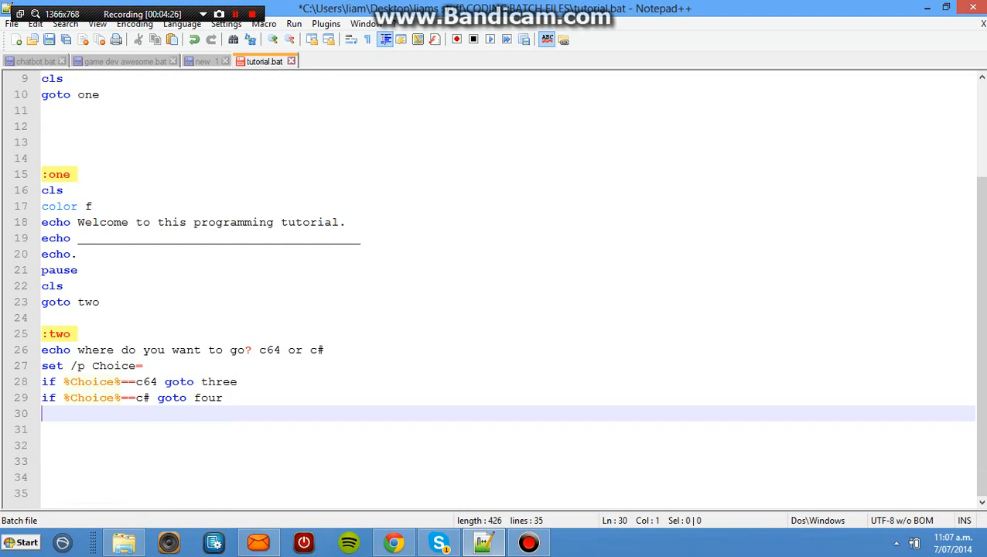
click(201, 61)
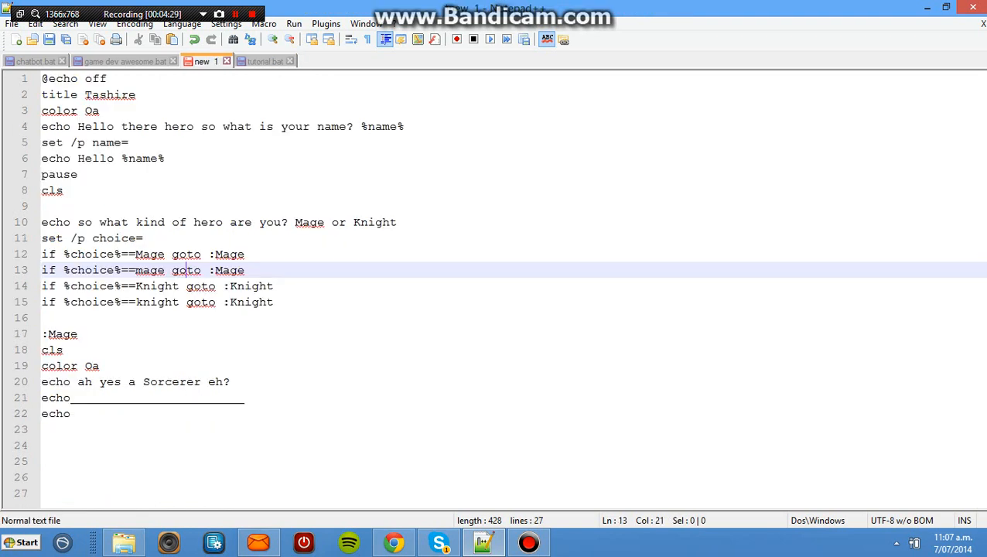
click(266, 62)
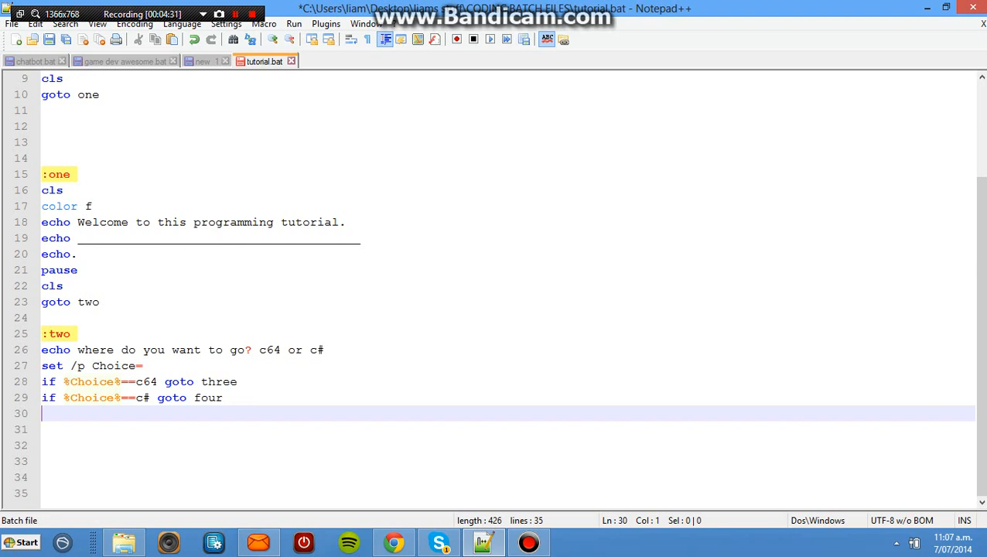
key(enter)
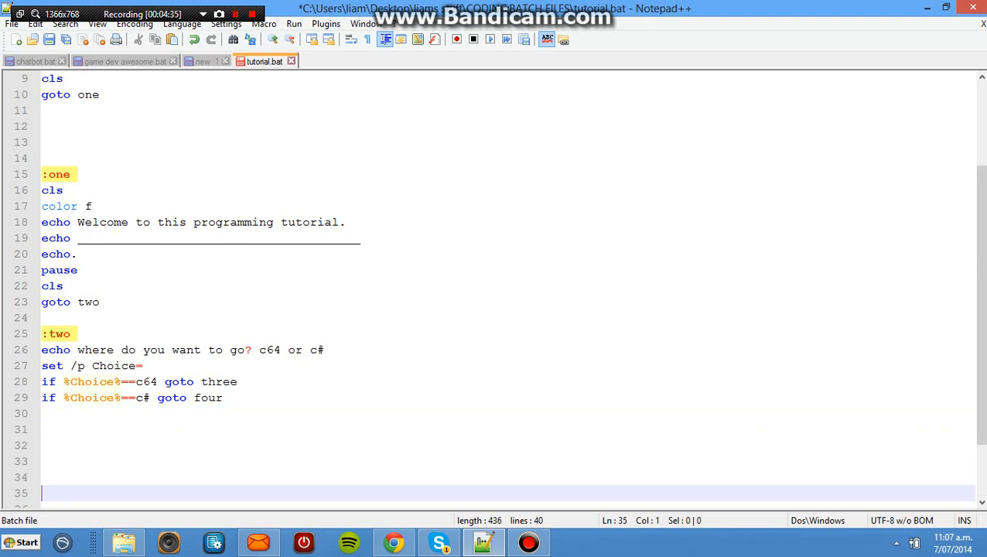
Step: Add the :three label with color setup and 'Welcome to the c64 tutorial' echo
text(:)
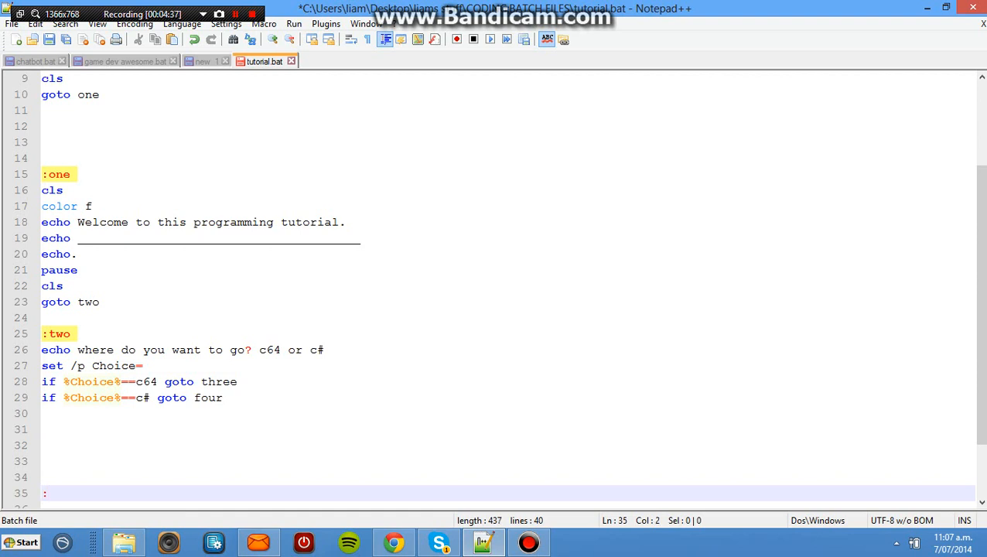
text(thre)
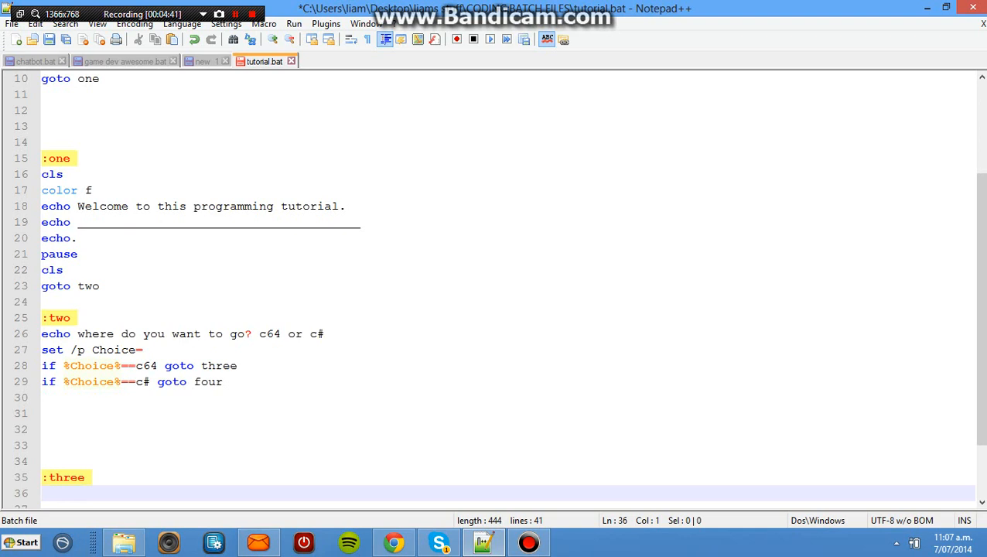
text(echo)
text(cls)
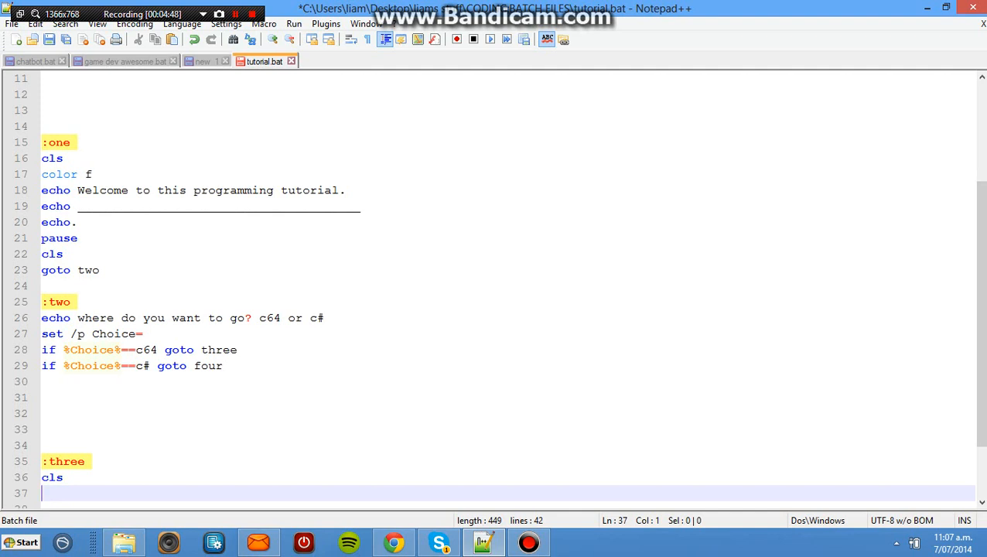
text(color f)
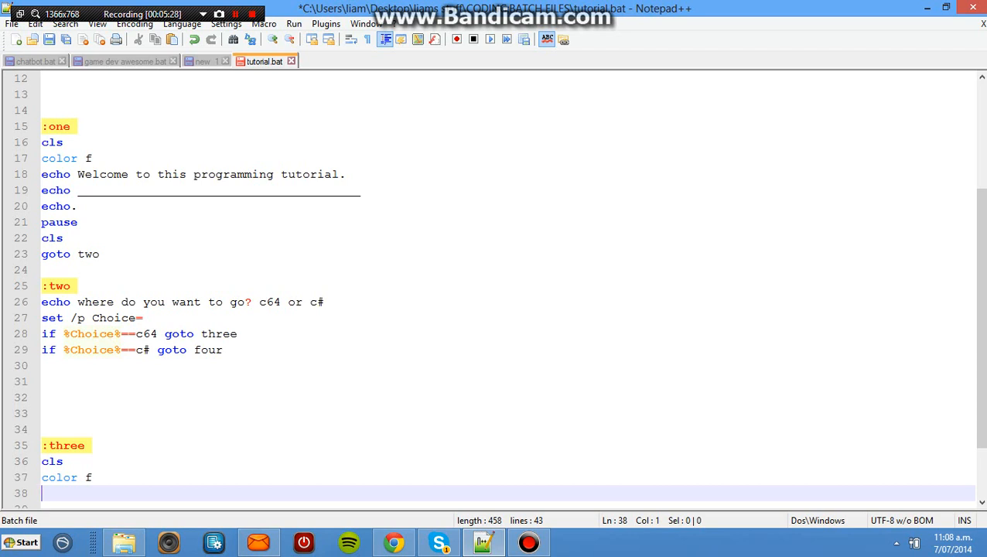
text(echo)
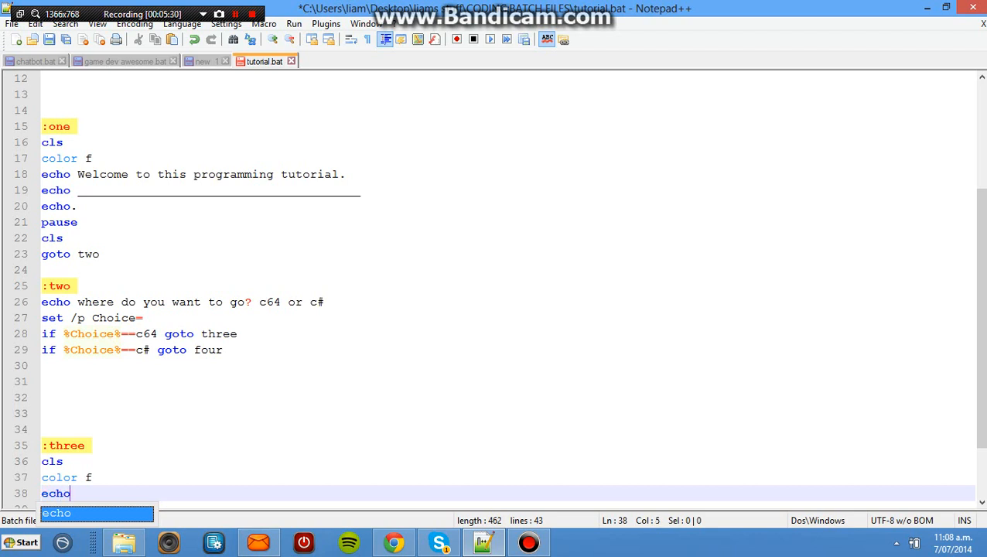
text(Welcome to)
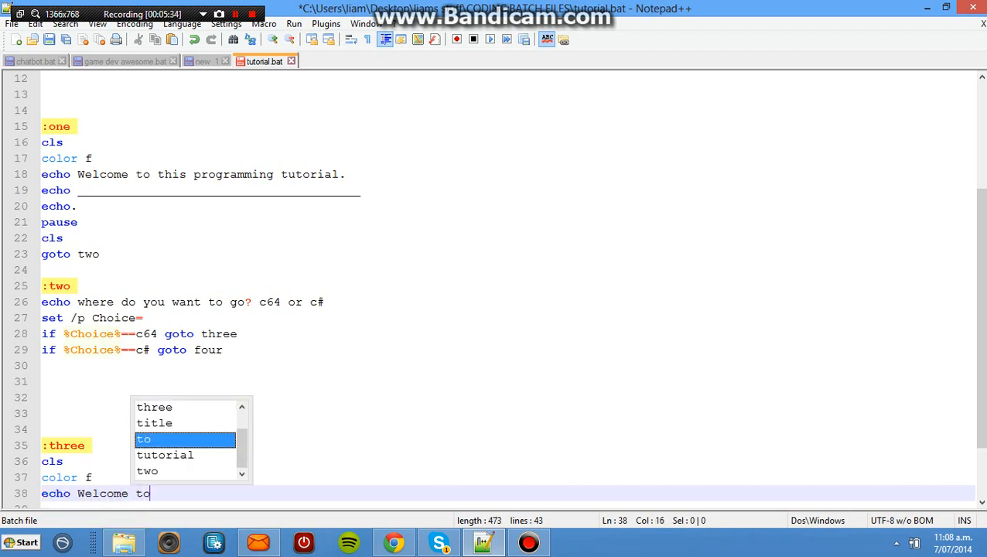
text(the c64)
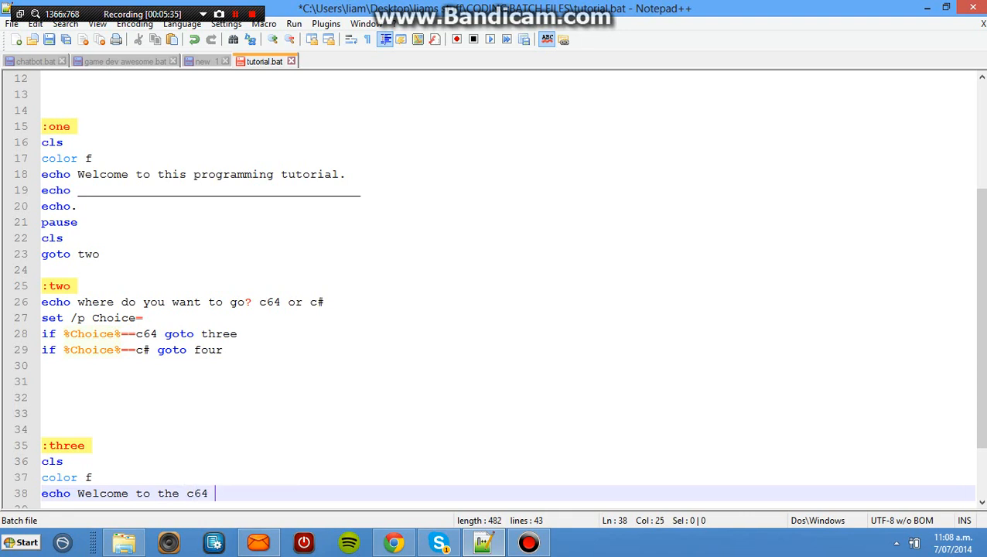
text(tutorial.)
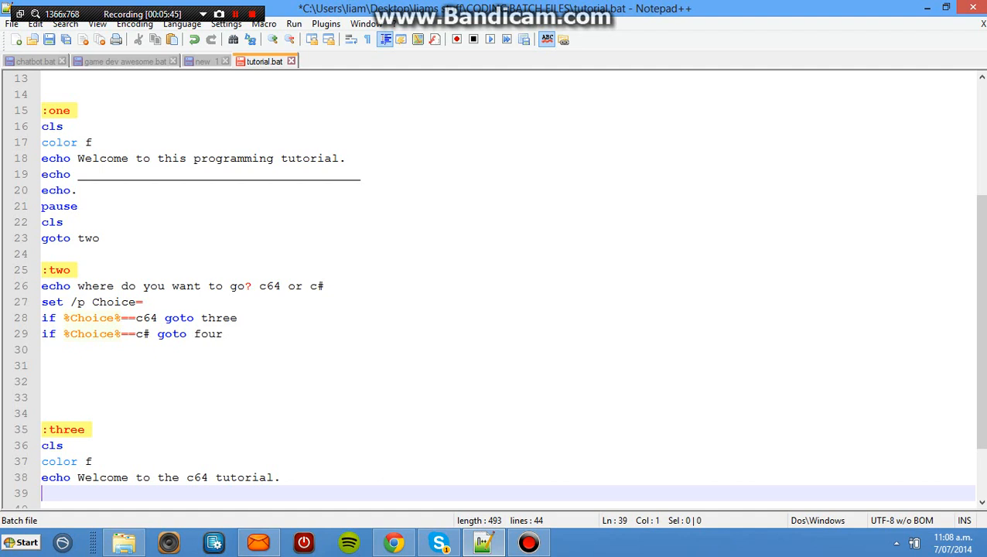
Step: Add an underline echo, a blank echo., pause and 'goto five' to close section three
text(echo)
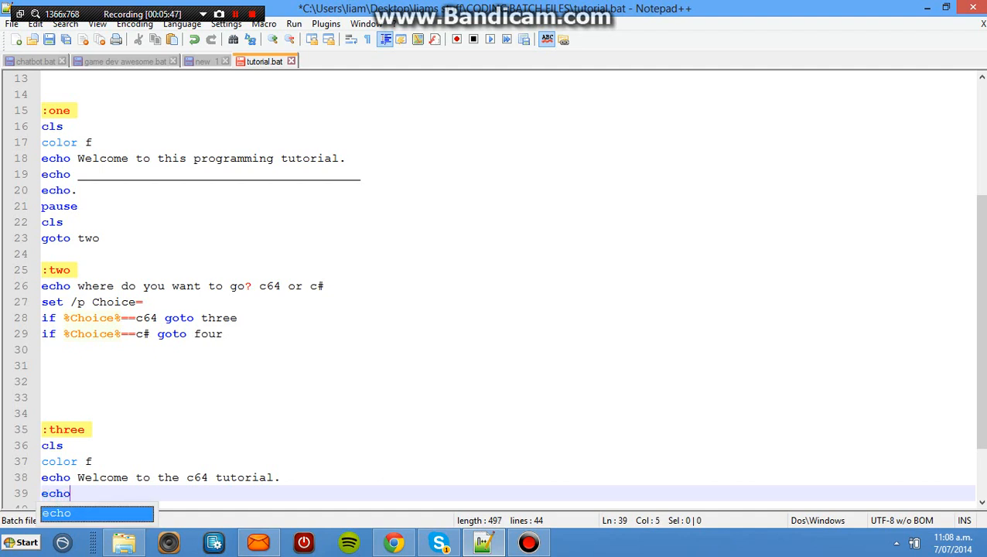
text(_______________________________________)
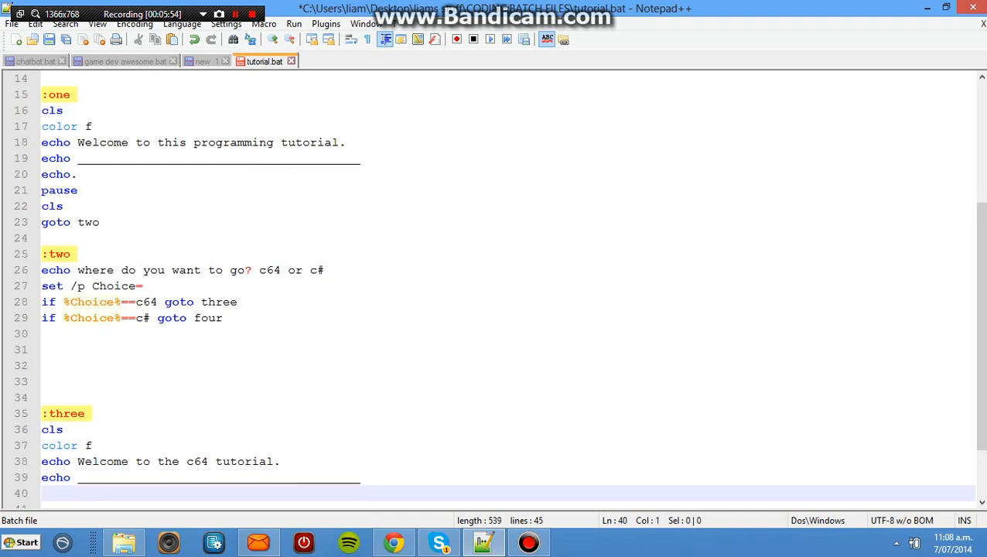
text(echo.)
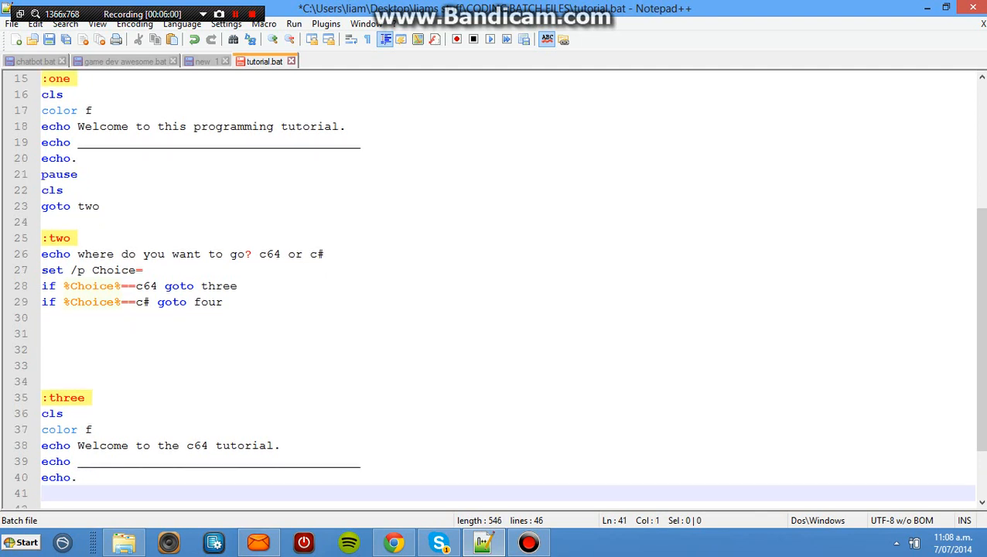
text(pause)
click(488, 505)
text(cls)
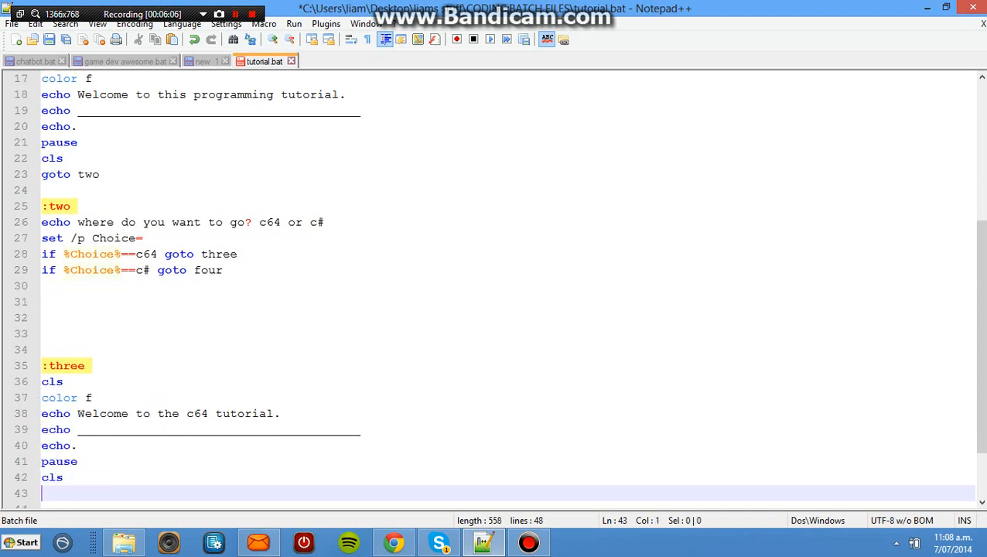
text(goto)
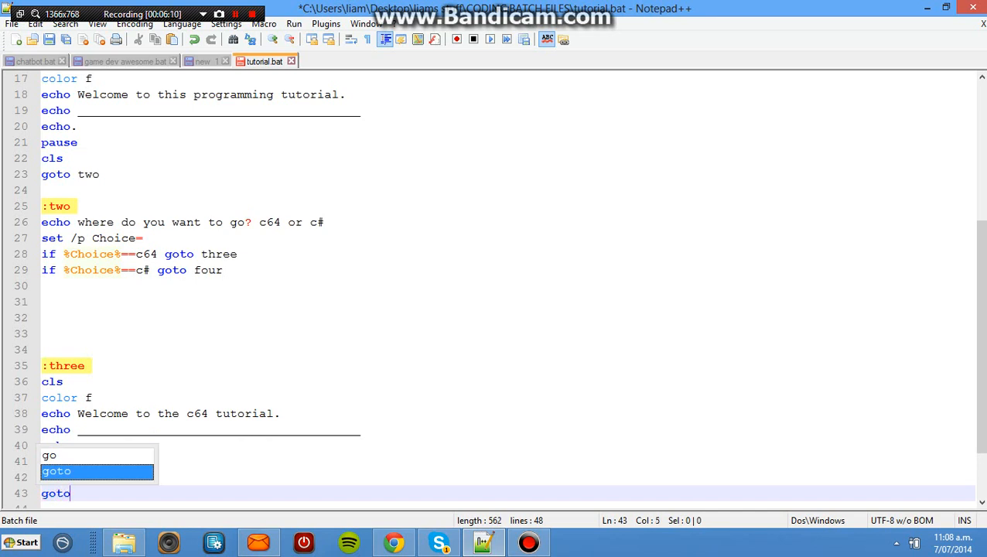
text(fiv)
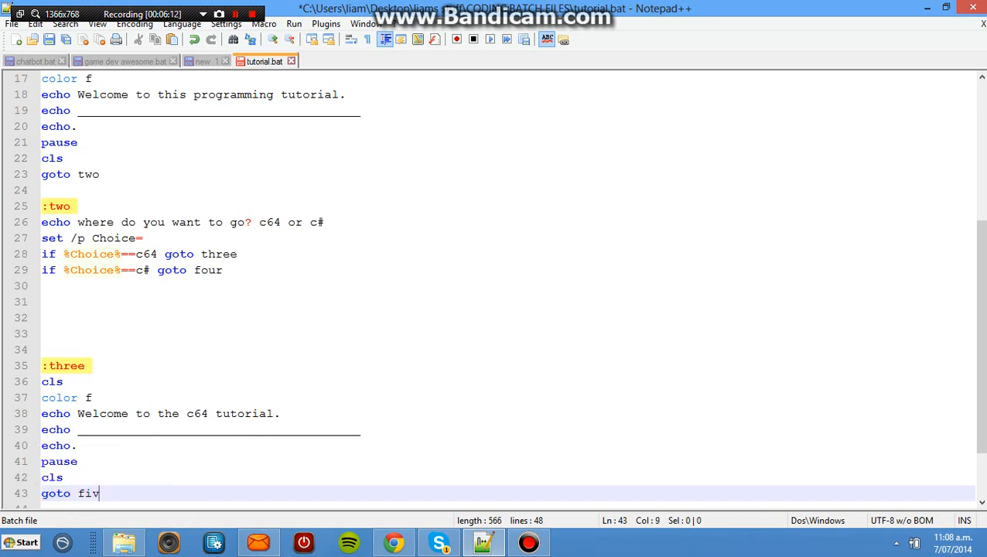
text(e)
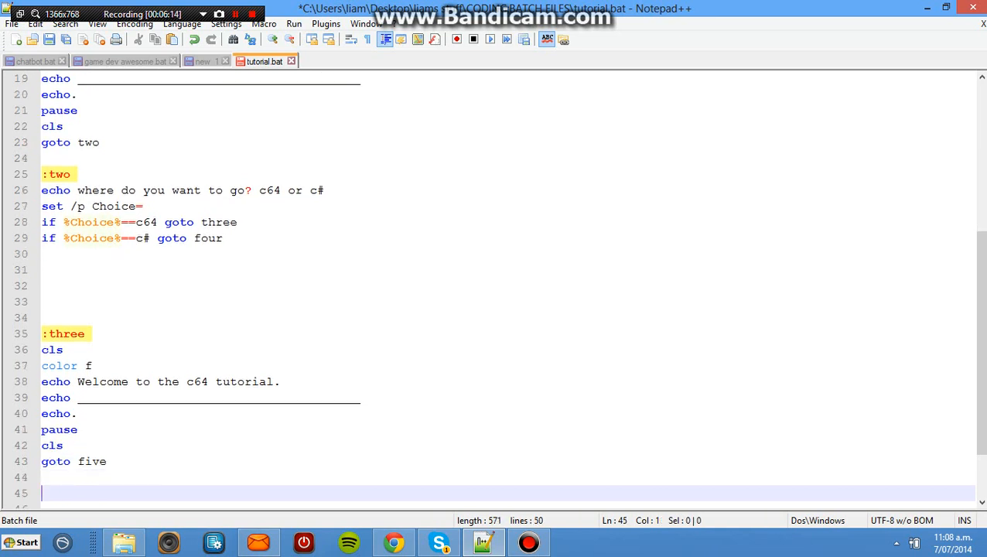
Step: Add the :four label with 'color f' and a 'Welcome to the c# tutorial' echo
text(:t)
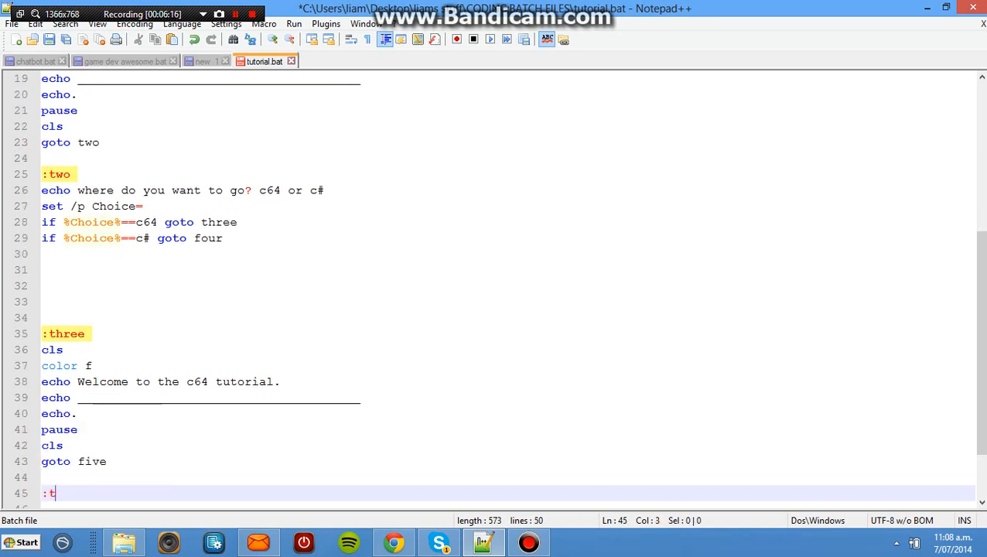
text(four)
text(cls)
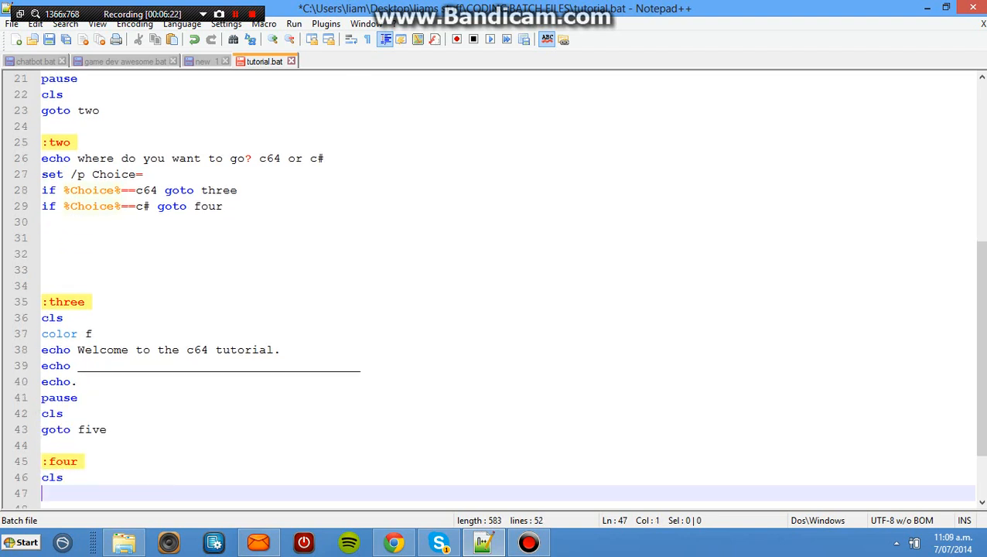
text(color f)
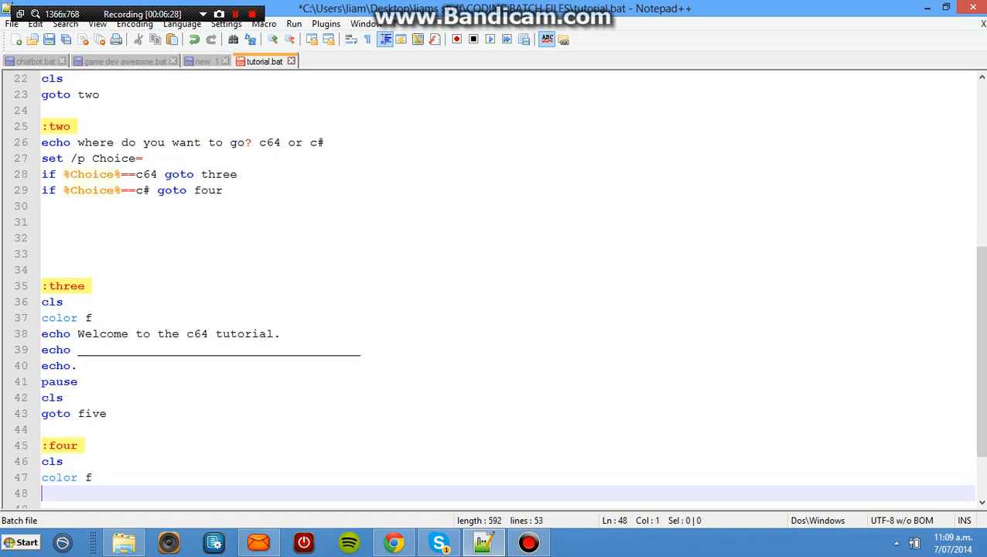
text(echo Welcome to)
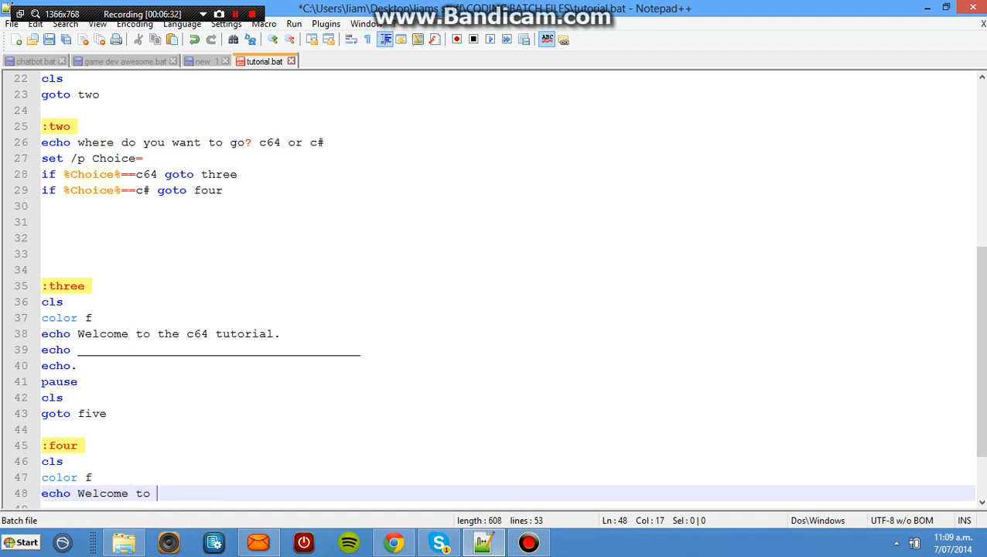
text(c# tut)
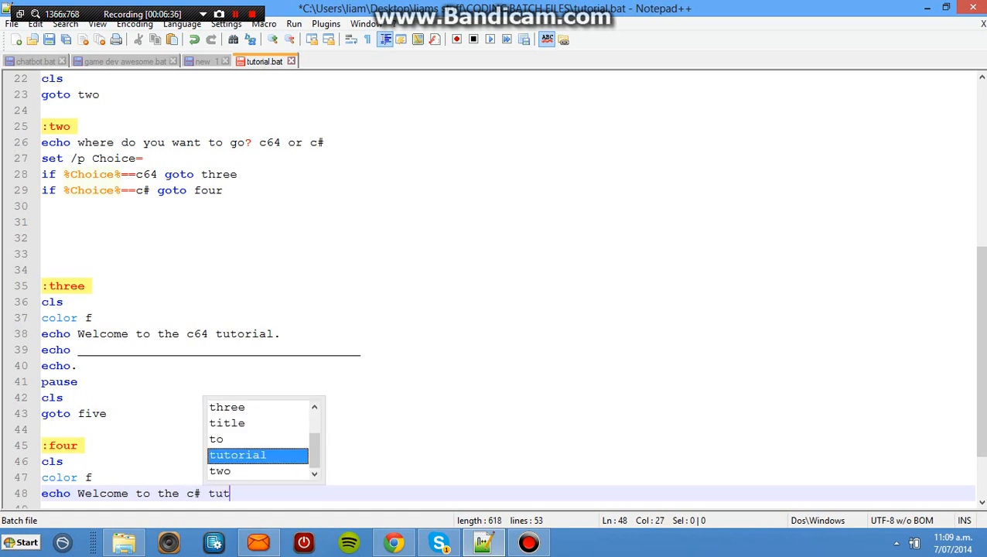
key(Tab)
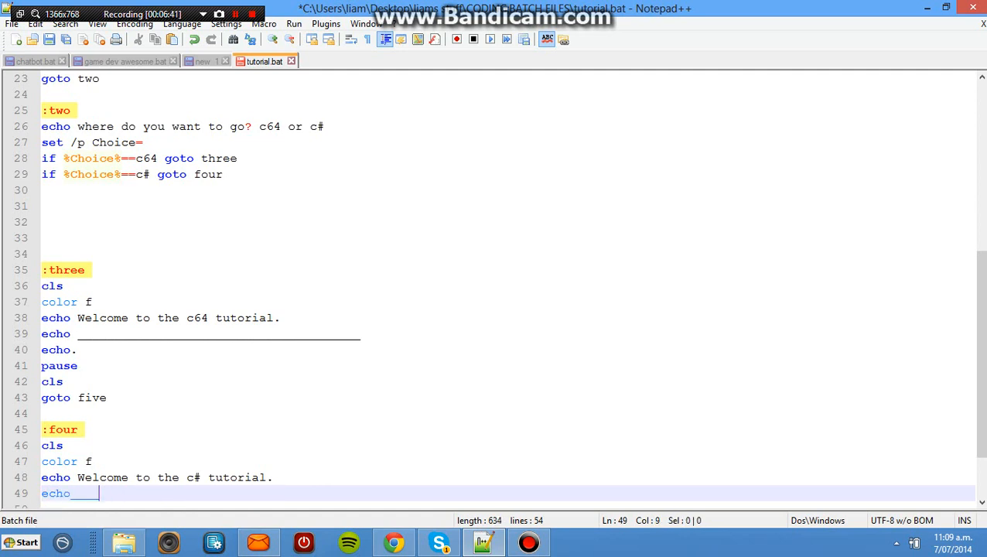
Step: Add the underline echo, blank echo and 'goto six', then launch the batch file to test
key(BackSpace)
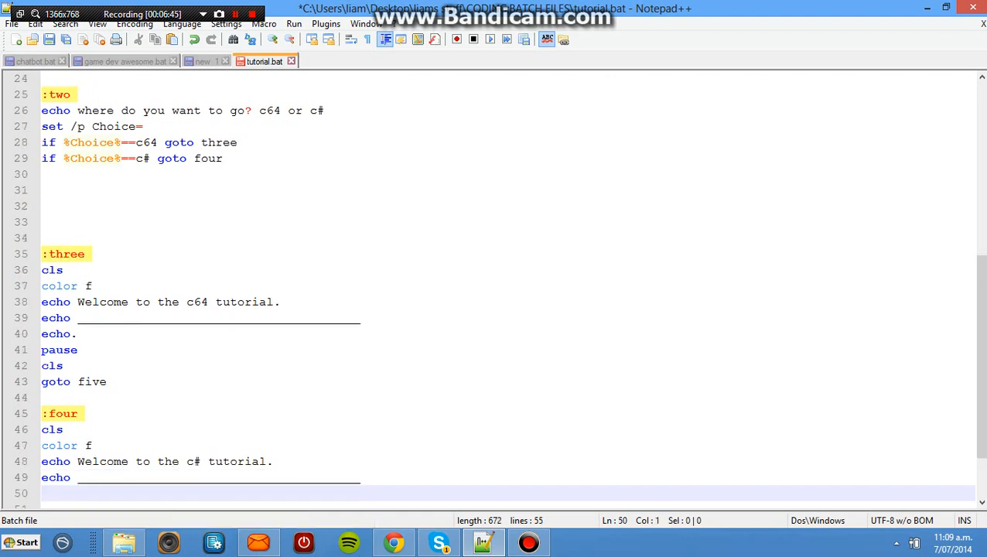
text(echo.)
text(pause)
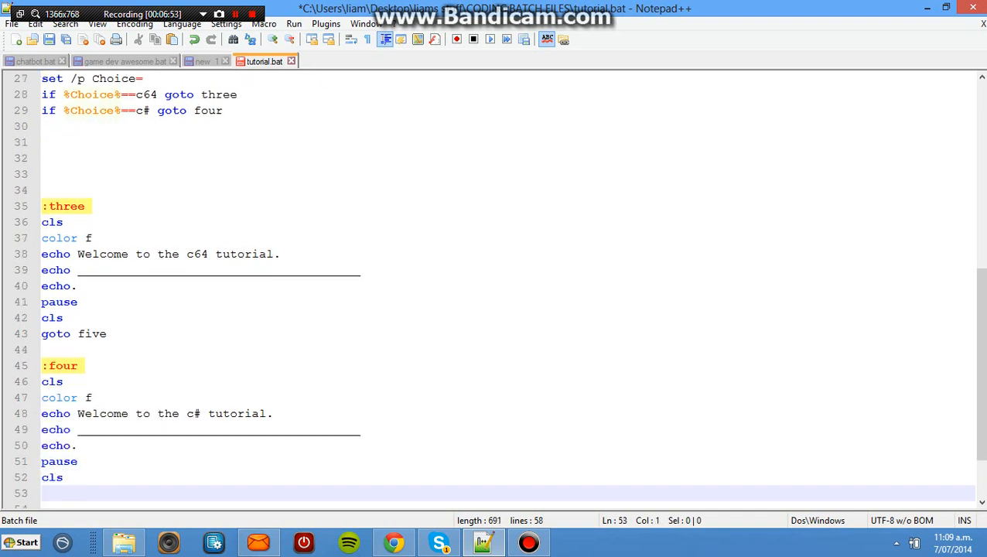
text(goto)
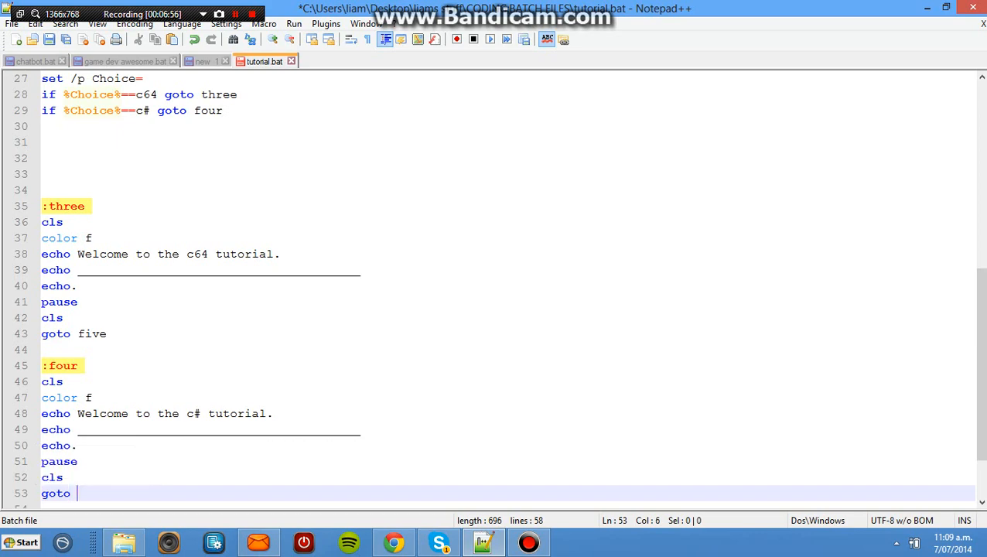
text(six)
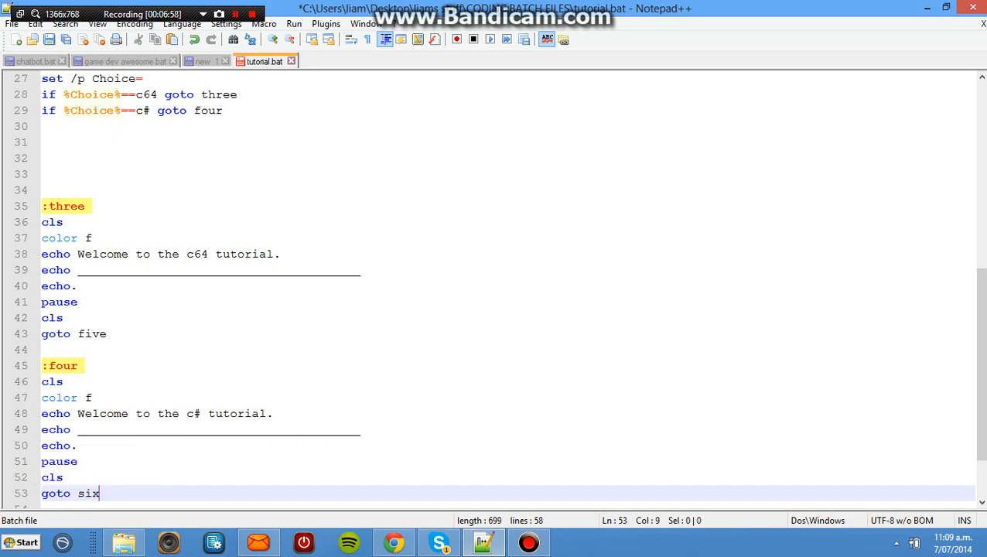
click(12, 25)
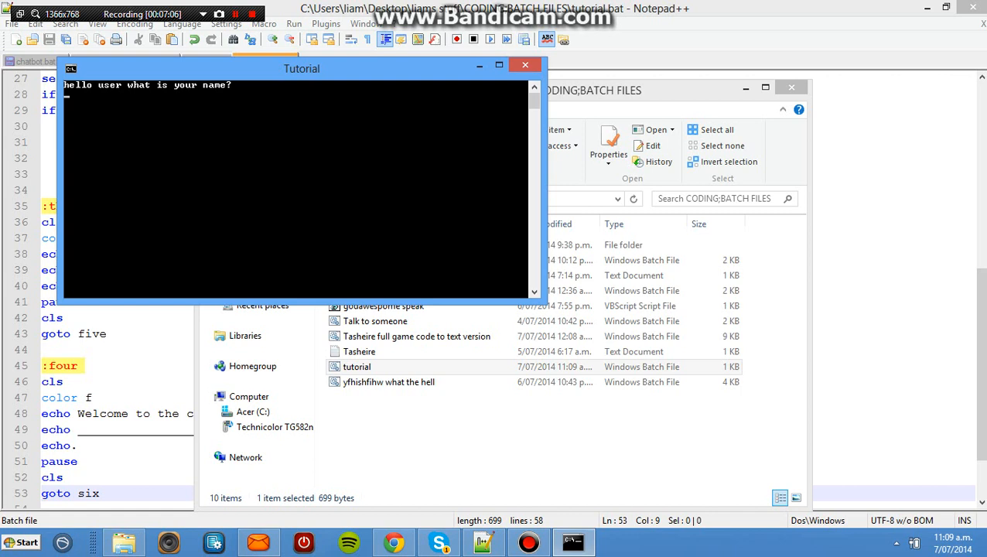
Step: Enter the name 'liam' and continue past the greeting and welcome screens
text(liam)
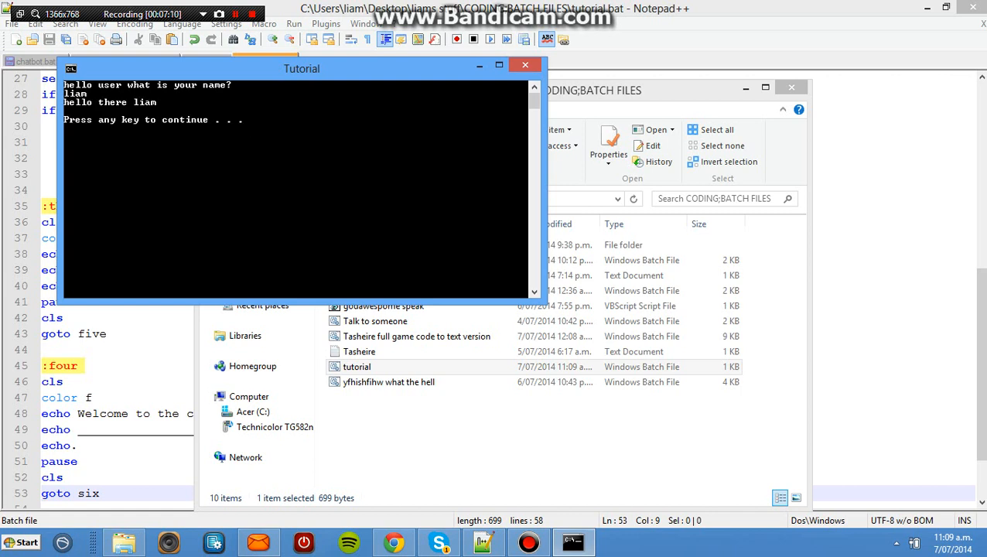
key(enter)
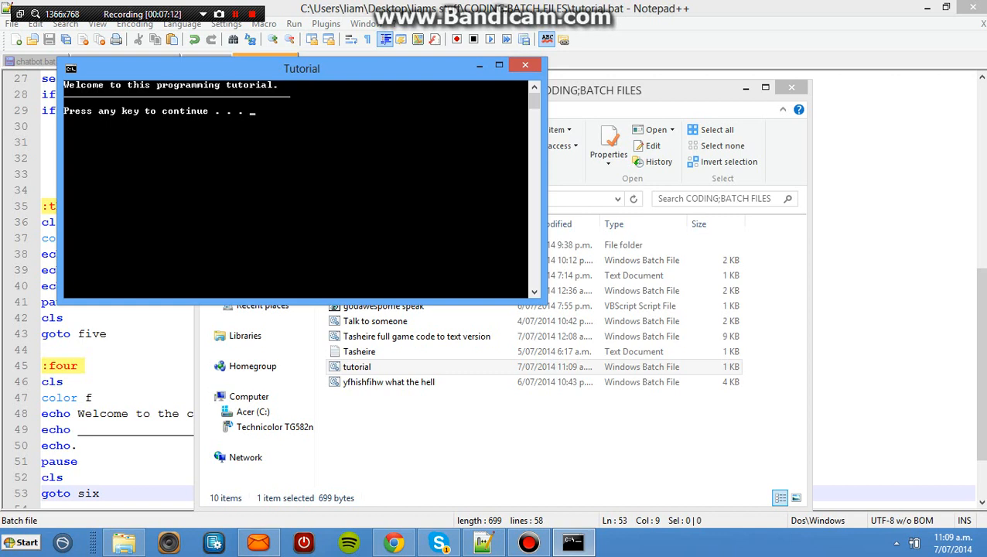
key(enter)
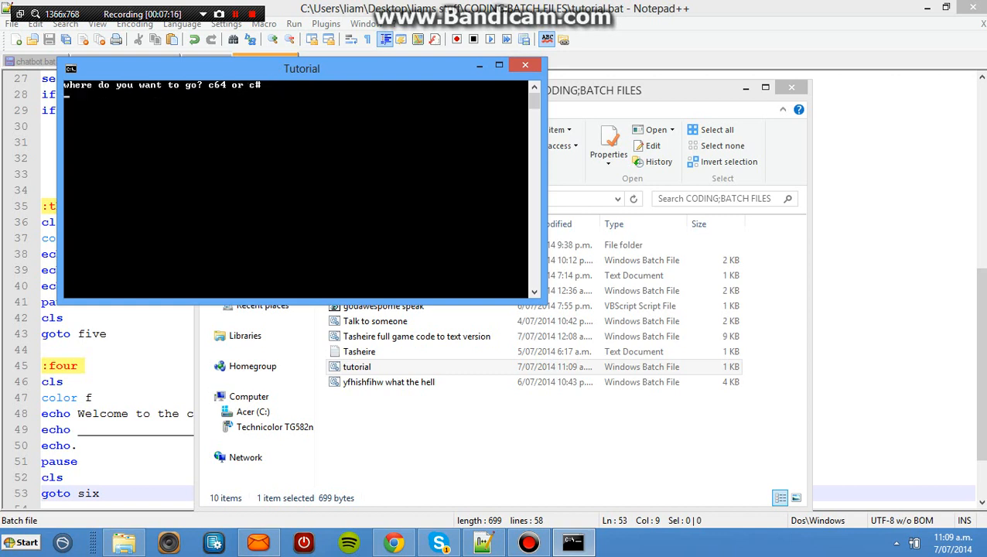
Step: Answer the menu with c64, after trying 'sixtyfou', and submit the choice
text(c6)
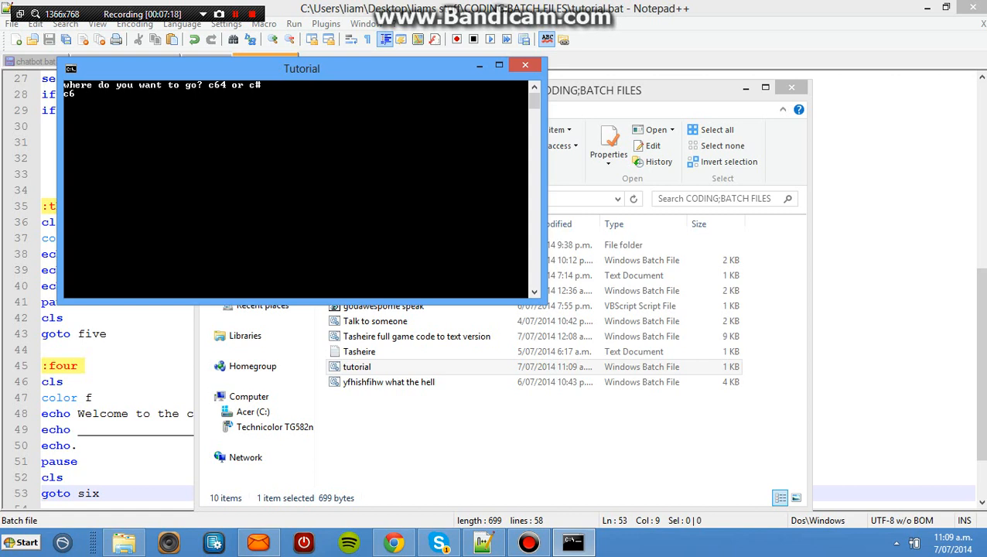
text(4)
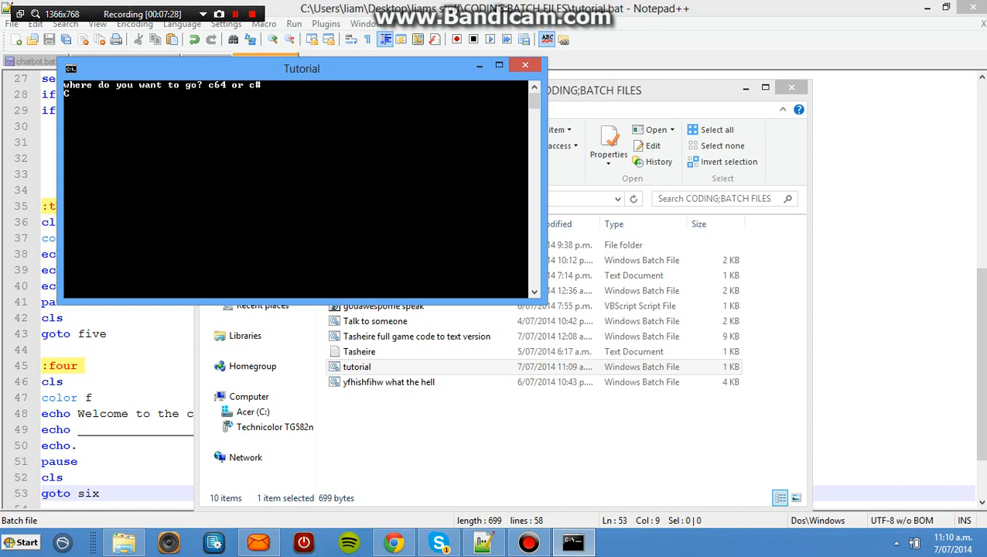
text(sixtyfou)
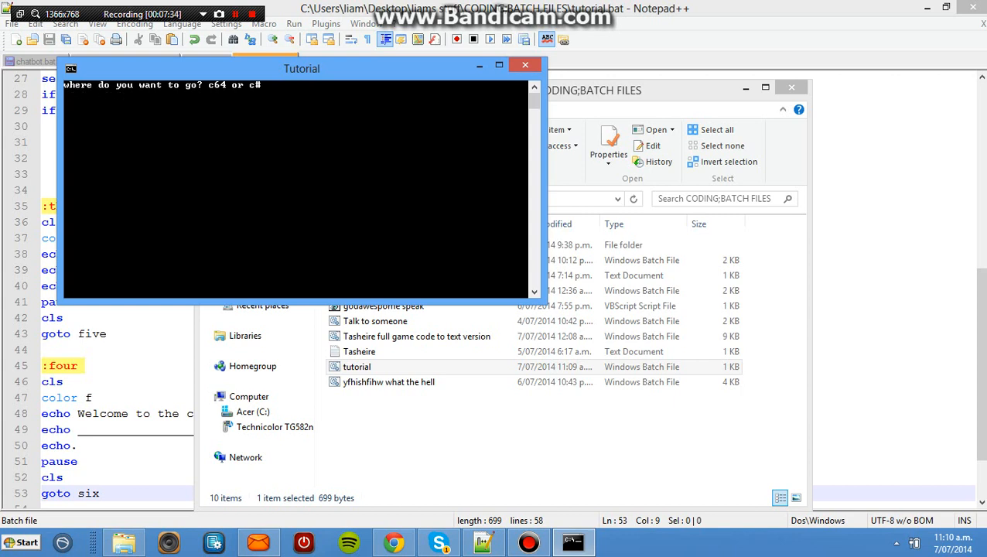
text(c64)
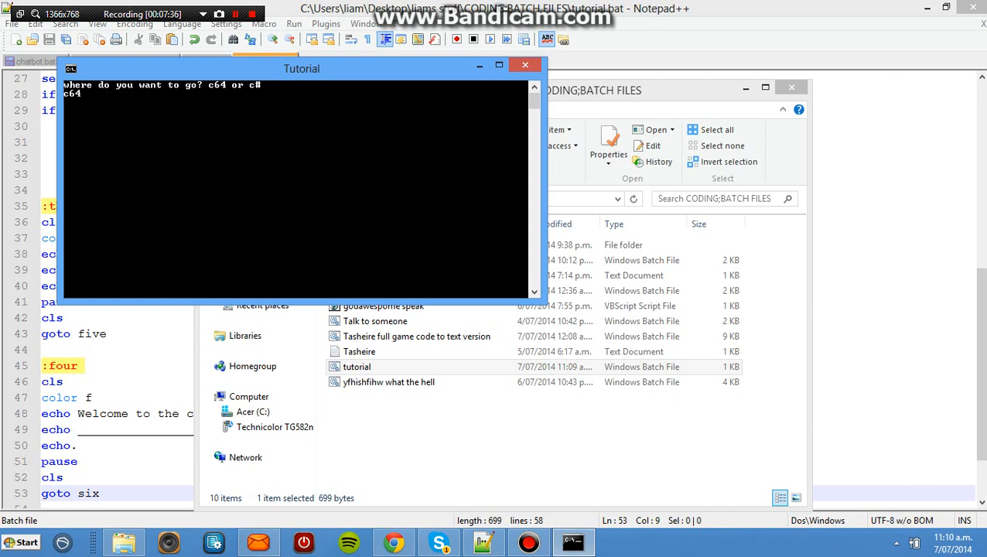
key(enter)
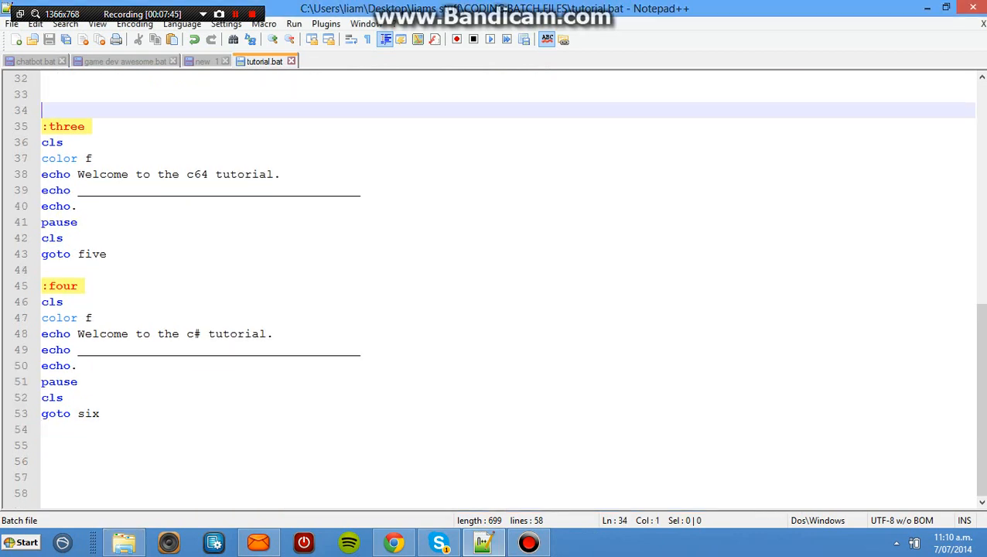
scroll(up, 3)
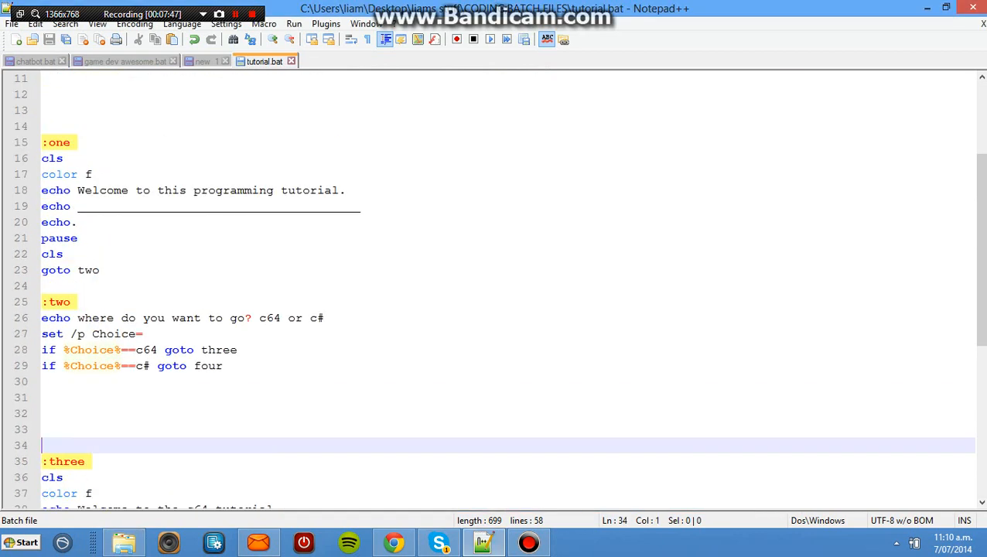
scroll(up, 3)
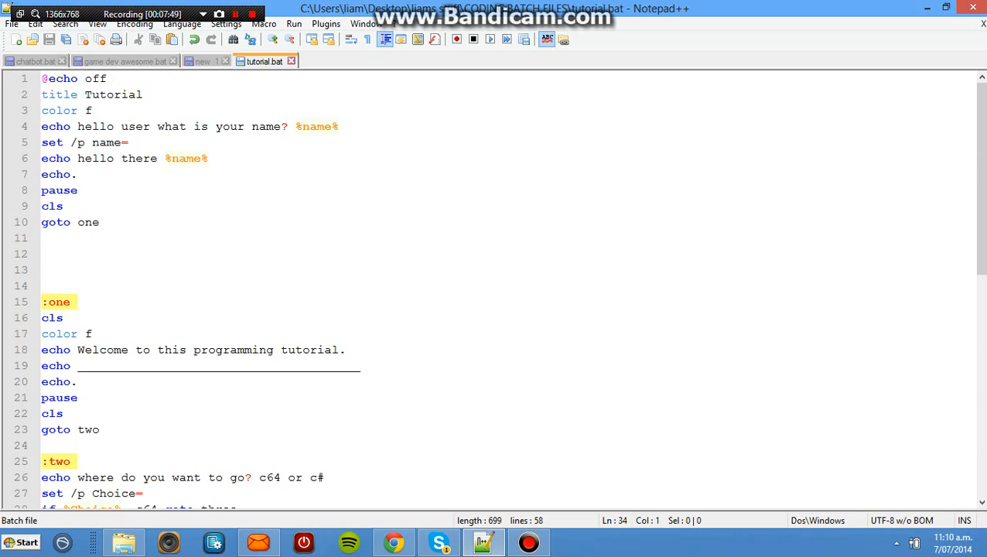
scroll(down, 3)
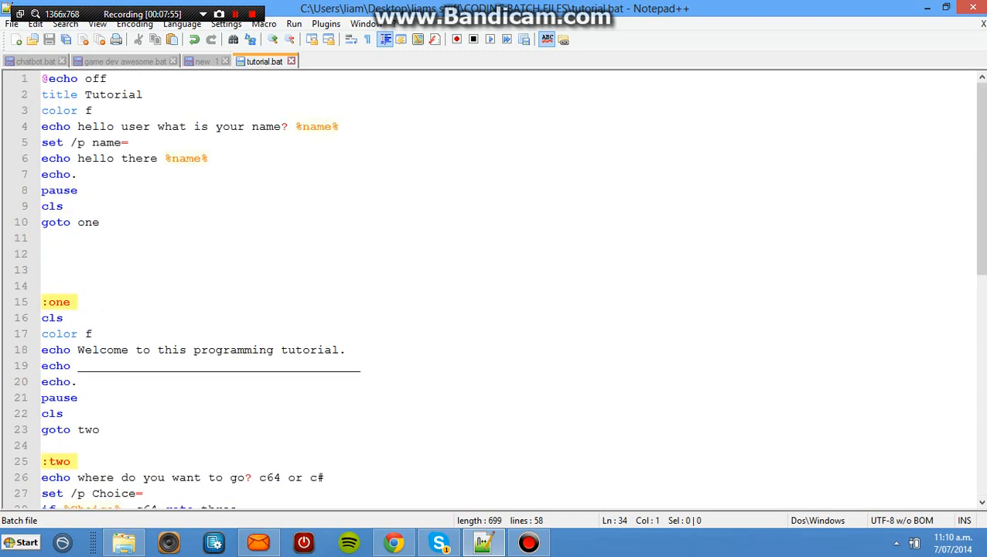
scroll(down, 3)
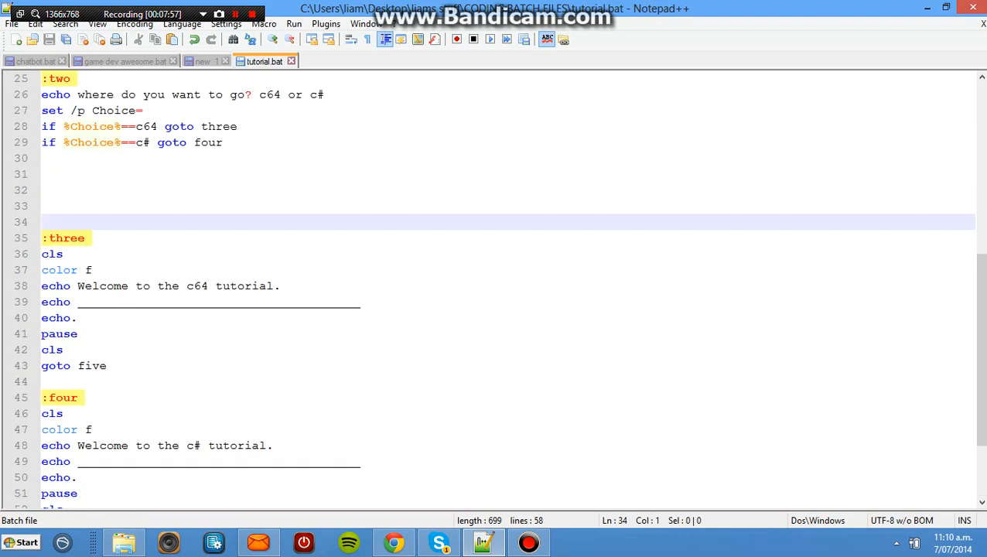